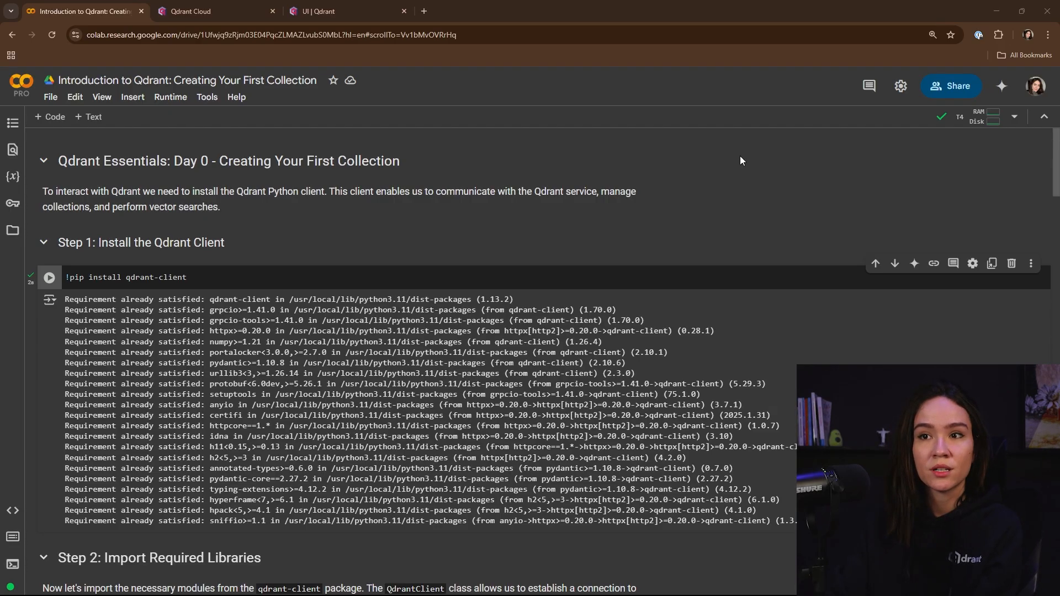
Scroll to the QdrantClient cell and review its URL and api-key arguments.
scroll("down", 3)
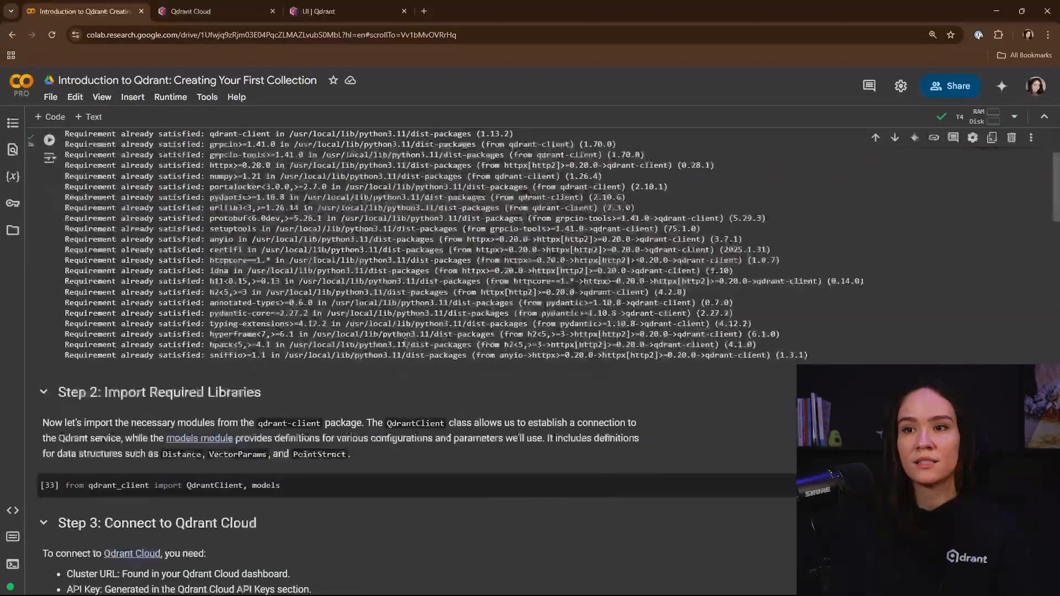
scroll("down", 3)
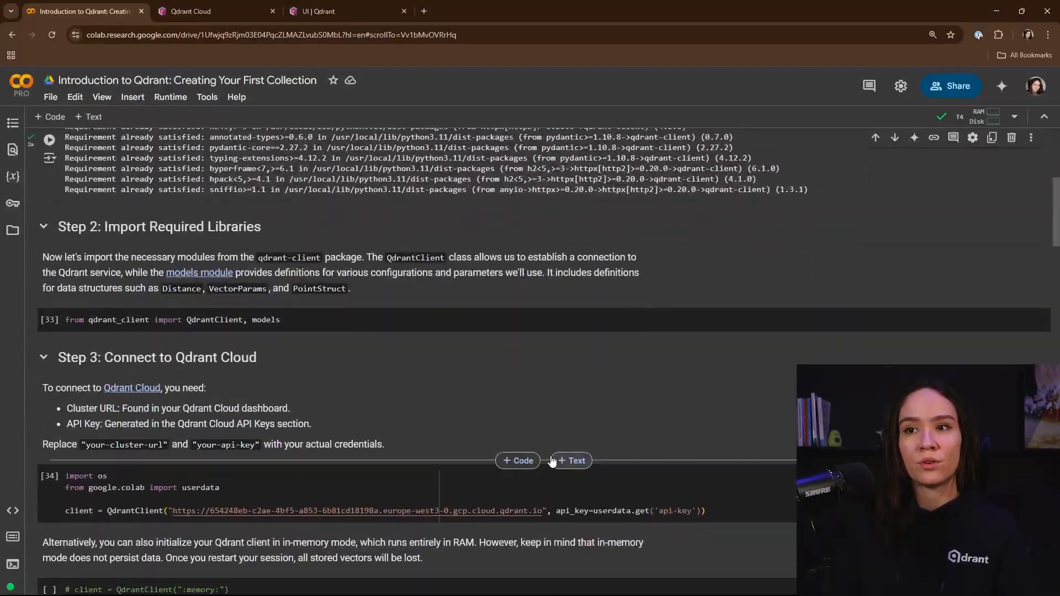
mouse_move(502, 415)
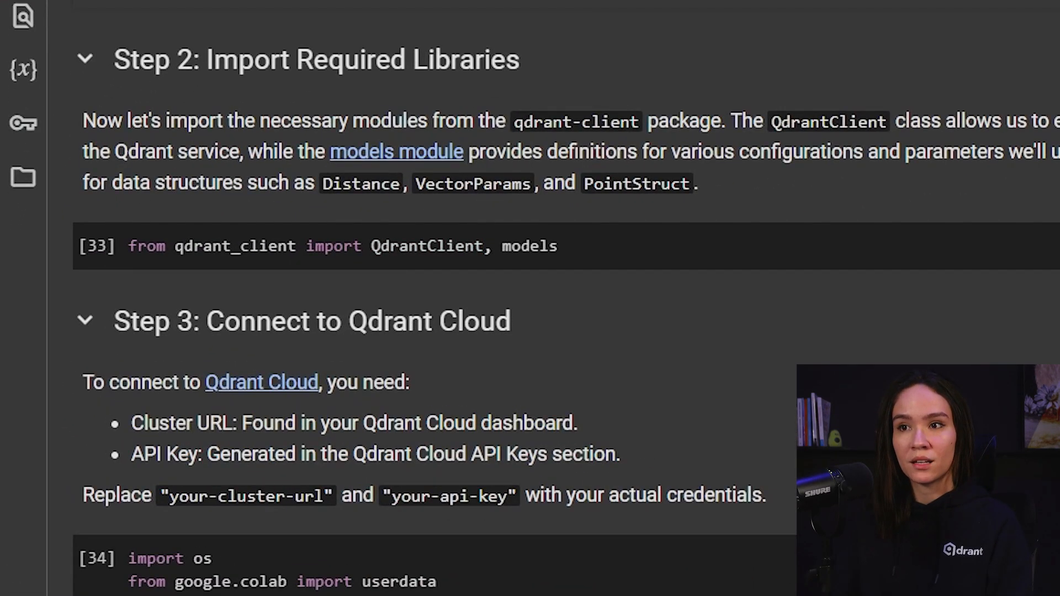
double_click(529, 245)
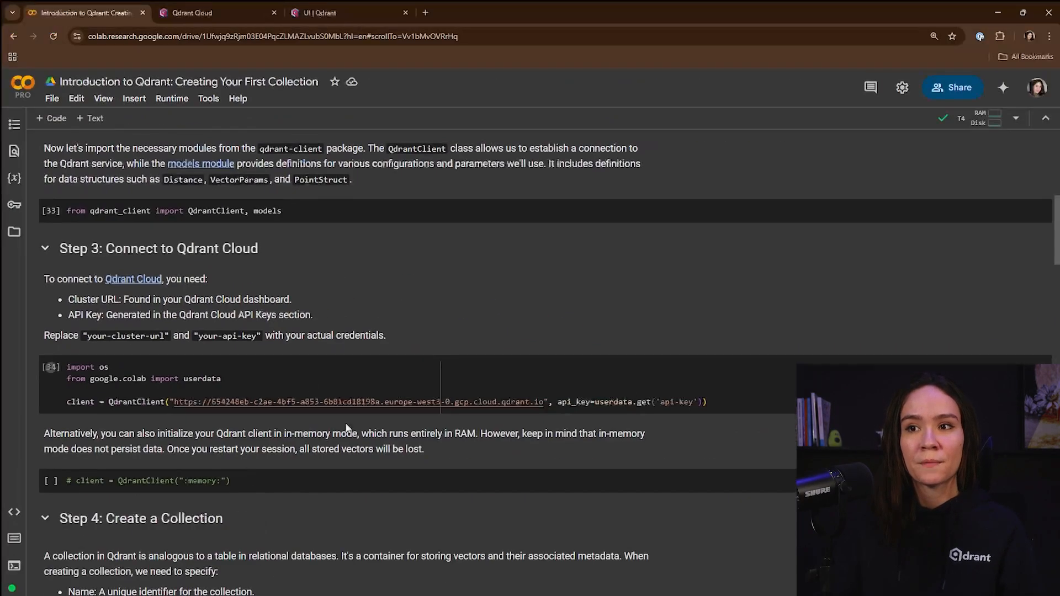
scroll("down", 3)
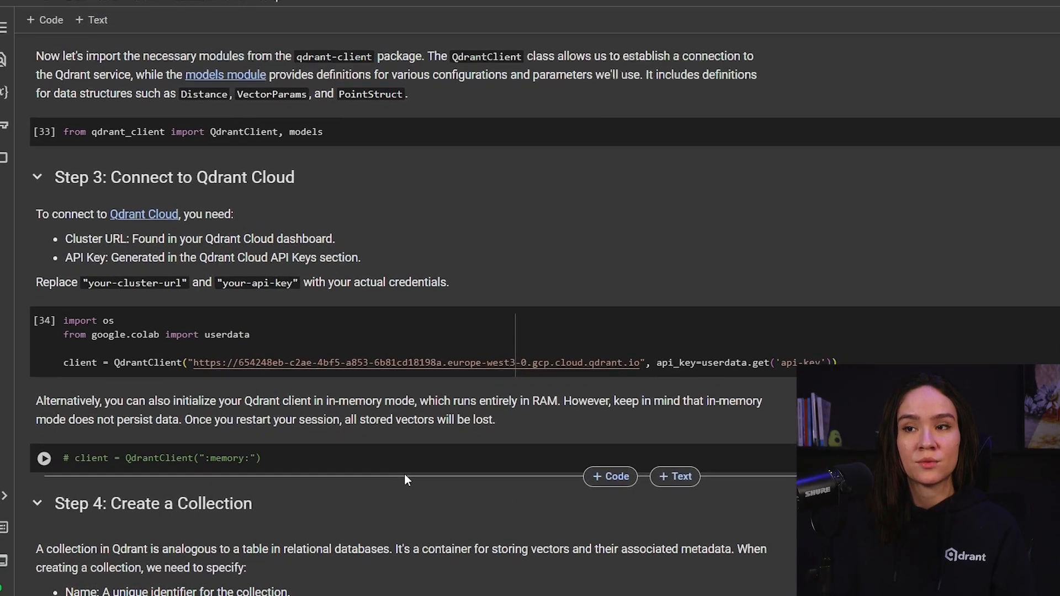
scroll("down", 3)
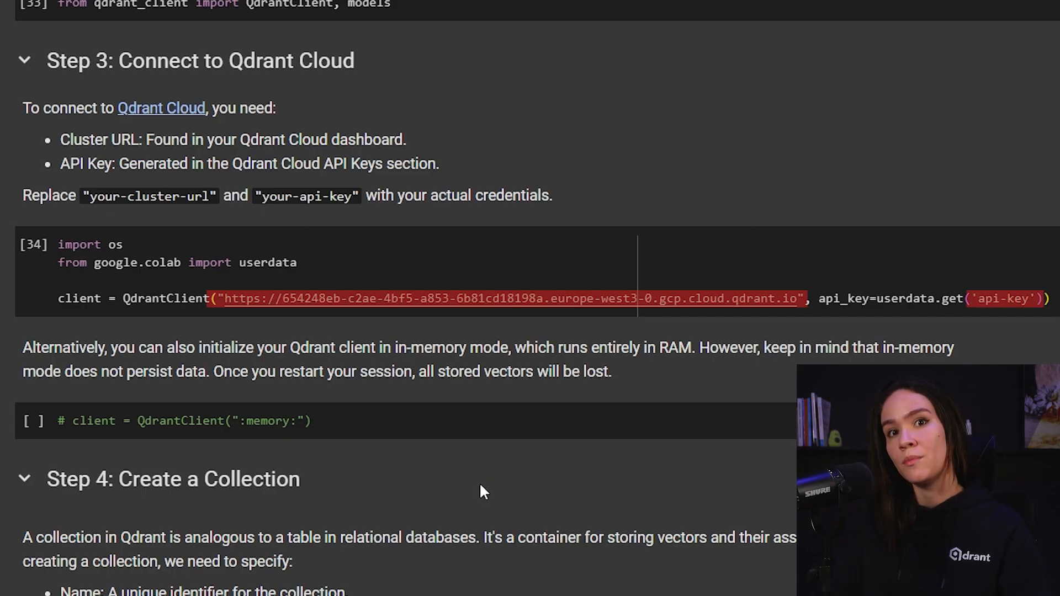
mouse_move(473, 508)
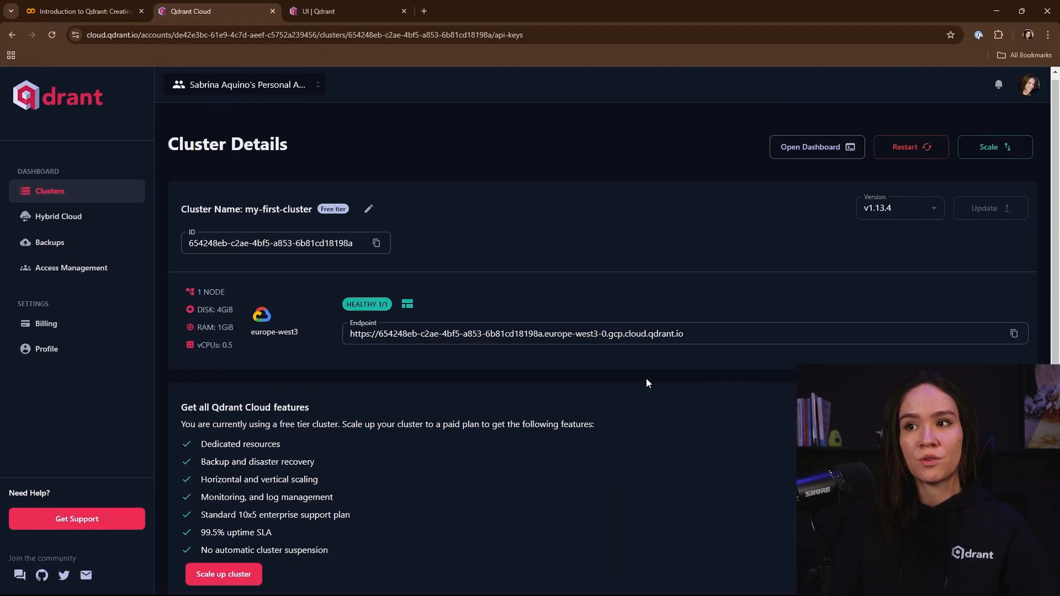
Copy my-first-cluster's endpoint URL and view its API Keys list, discarding the new-key form.
left_click(1012, 333)
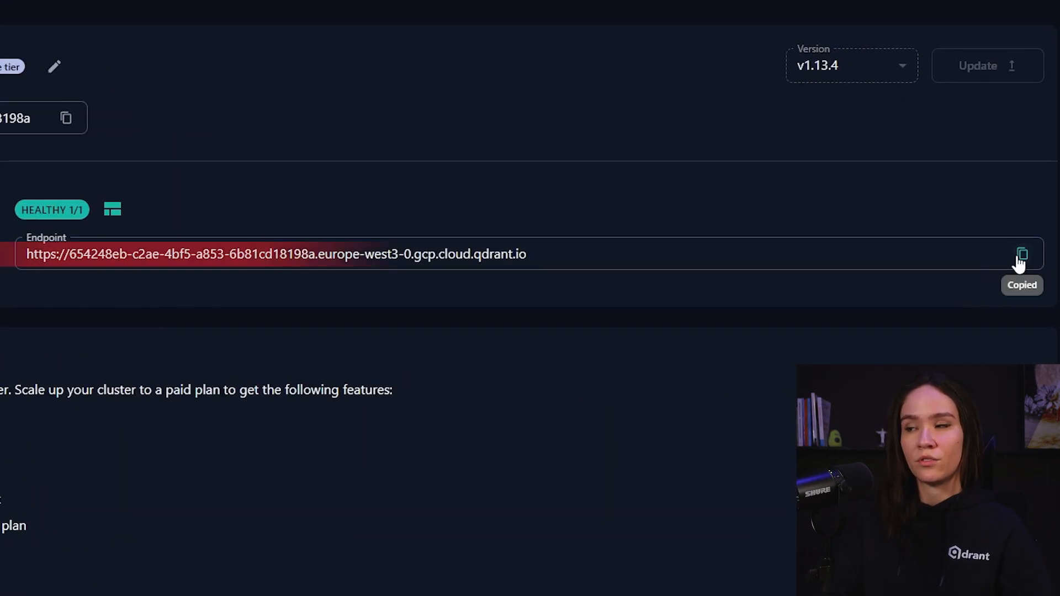
mouse_move(783, 421)
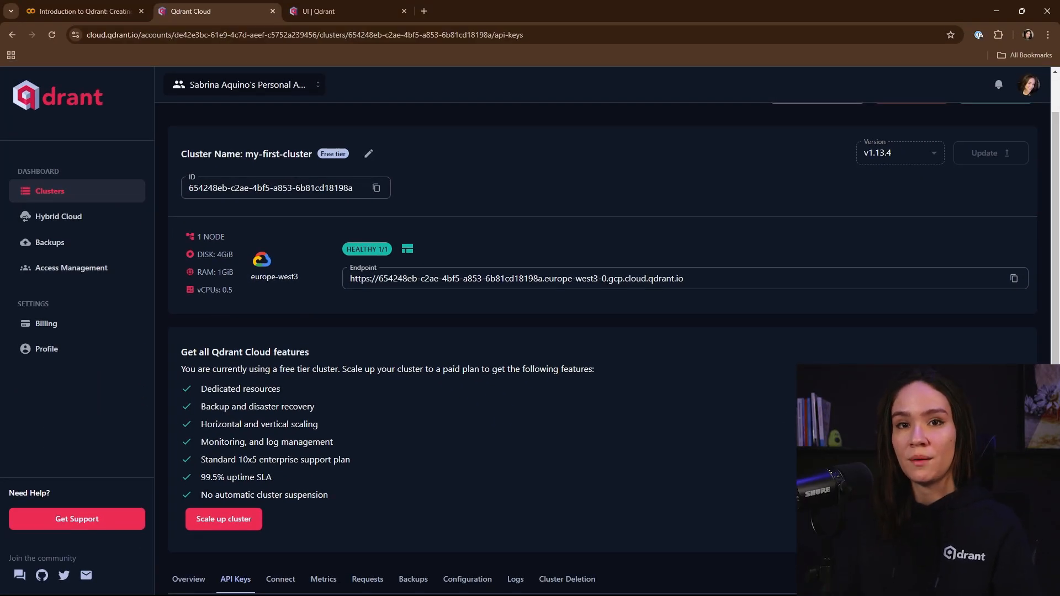
scroll("down", 3)
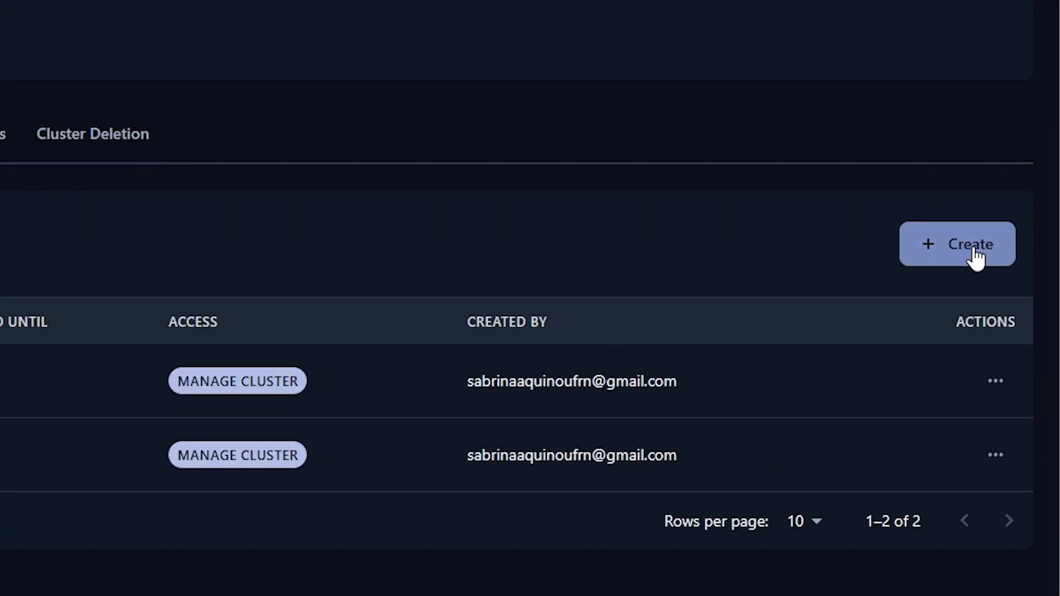
left_click(956, 244)
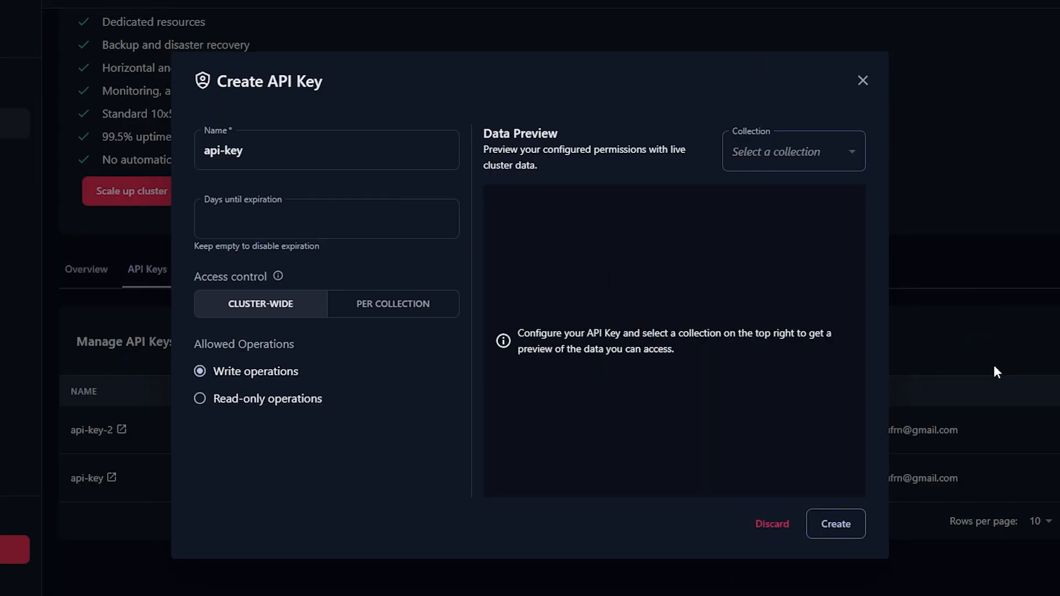
left_click(326, 150)
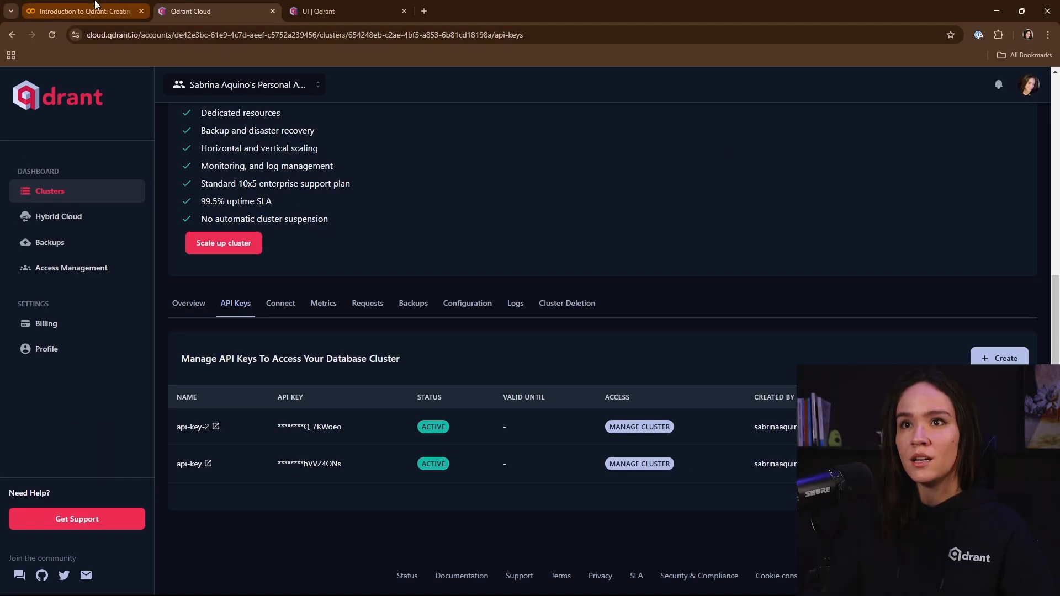
Back in the notebook, inspect the api-key secret in the Secrets panel.
left_click(82, 11)
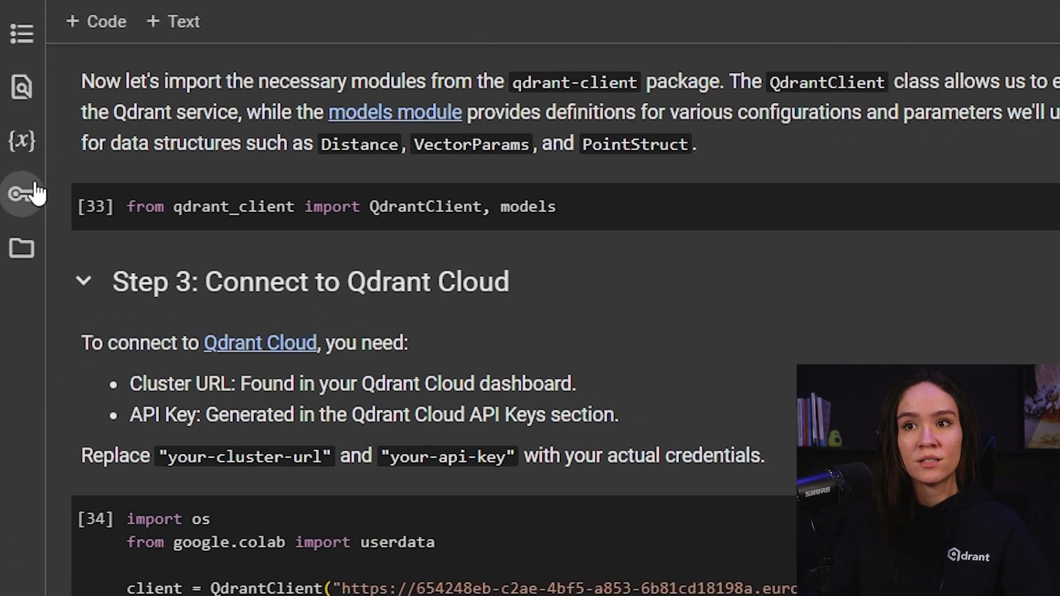
left_click(21, 194)
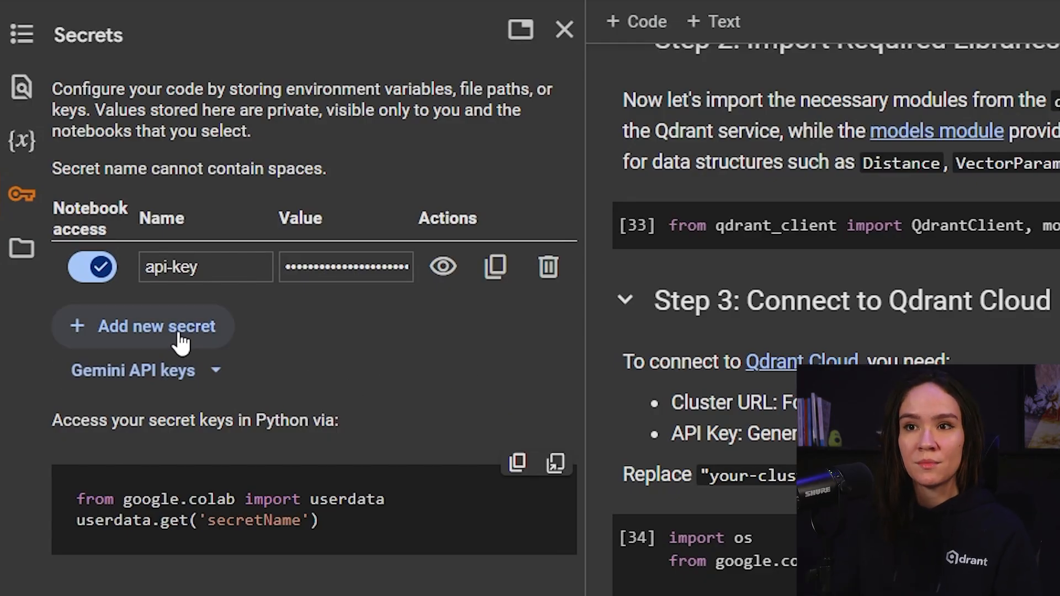
left_click(142, 326)
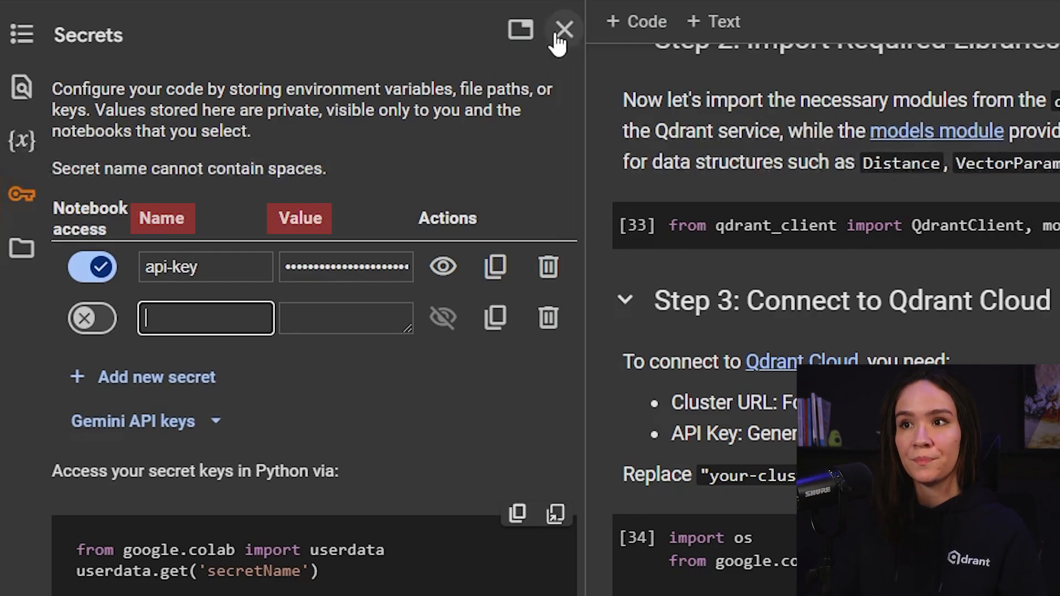
left_click(564, 30)
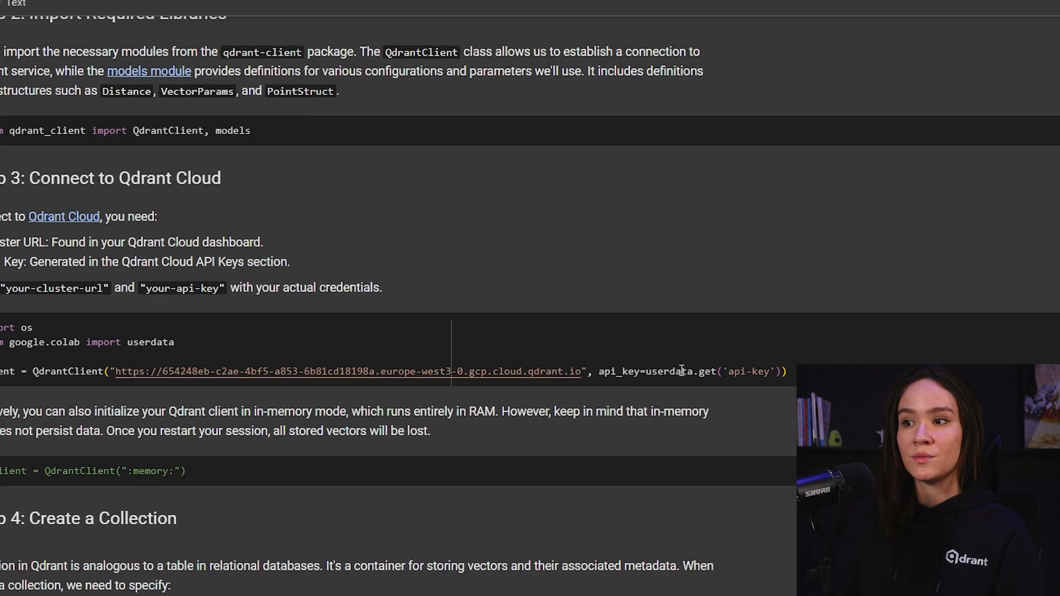
scroll("down", 3)
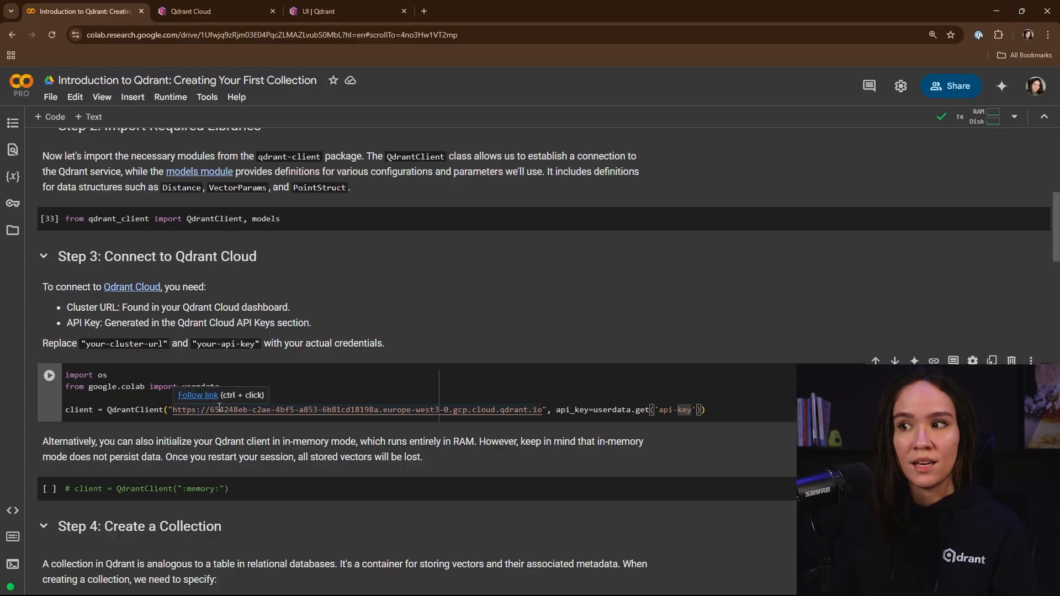
Execute the QdrantClient connection cell against the Qdrant Cloud cluster.
left_click(48, 218)
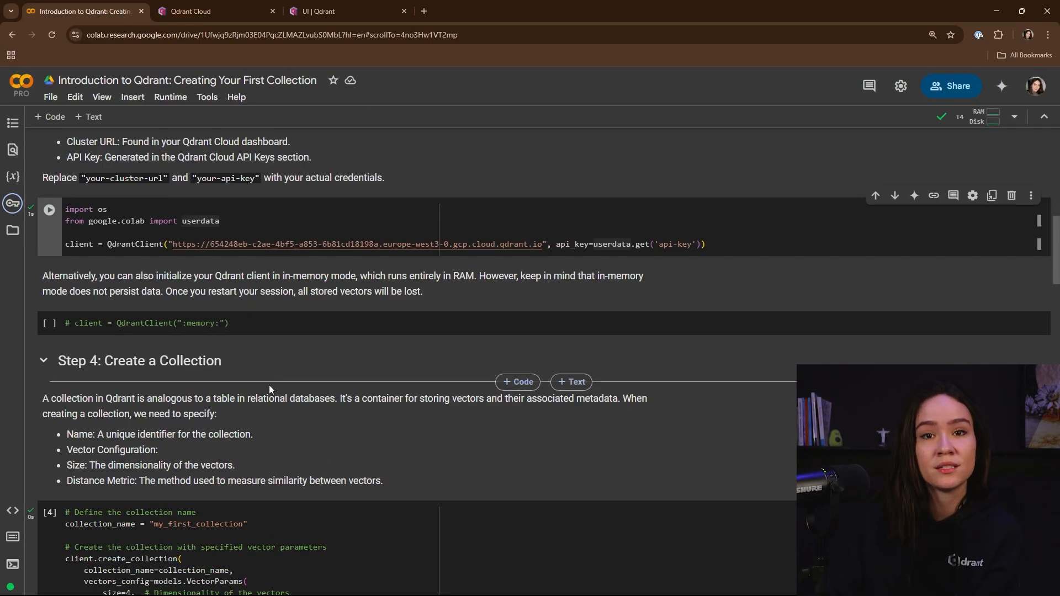
mouse_move(205, 379)
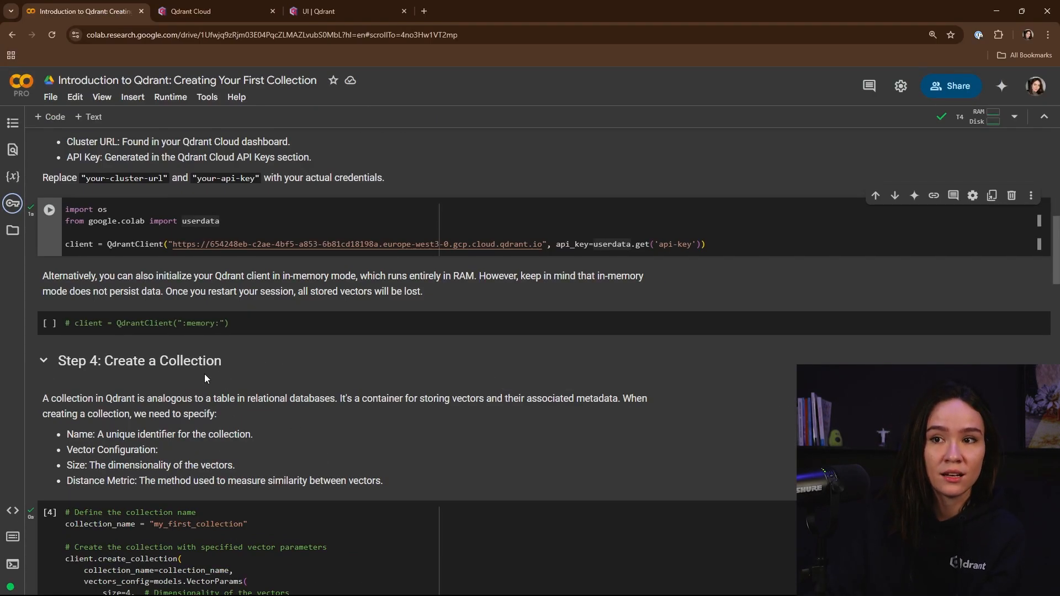
Scroll to Step 4 and run create_collection for 4-dimensional cosine-distance vectors.
scroll("down", 3)
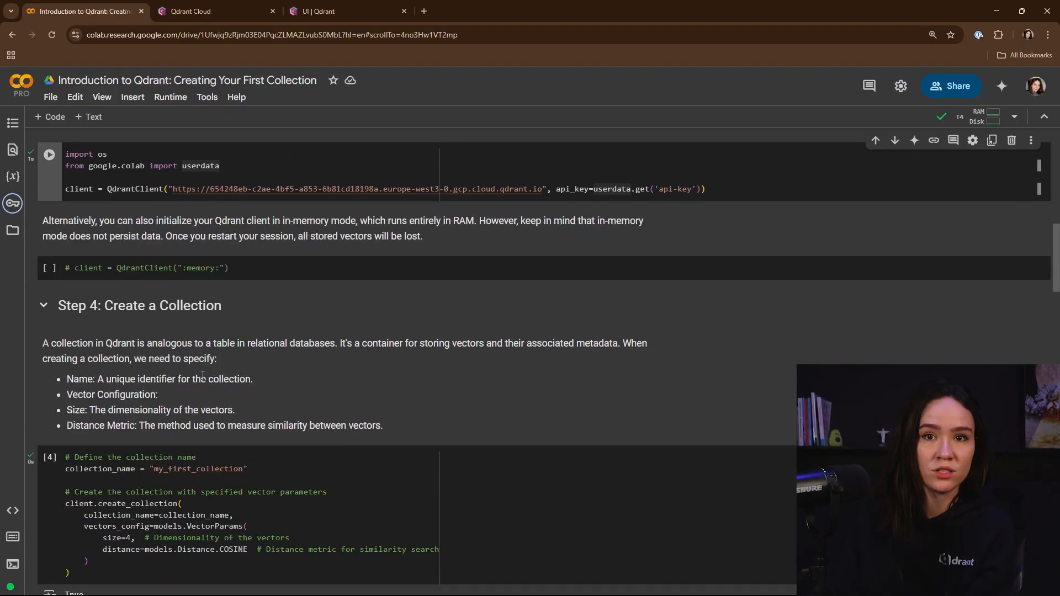
scroll("down", 3)
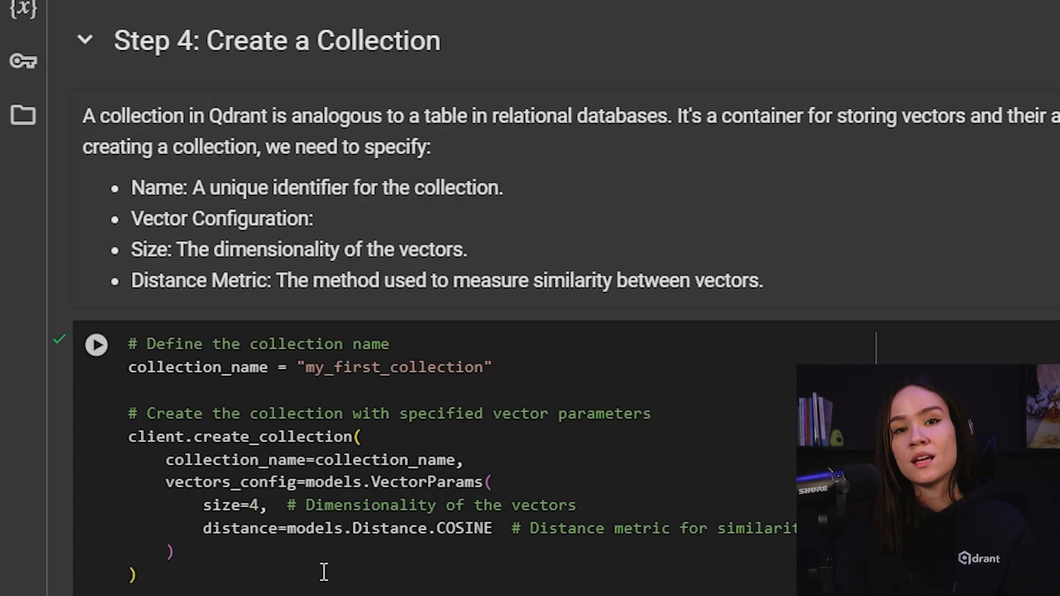
double_click(233, 505)
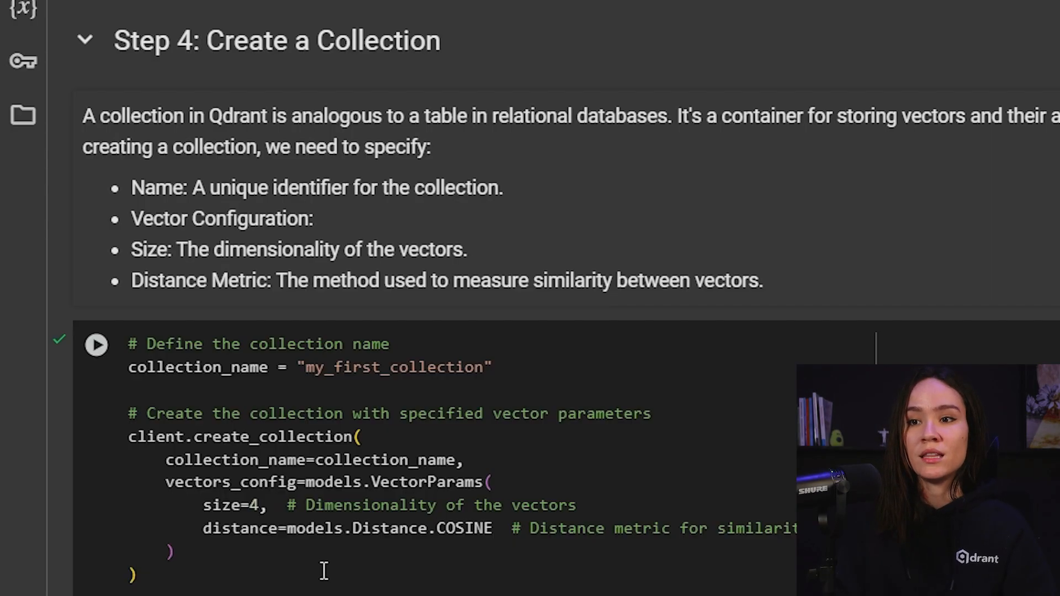
double_click(390, 527)
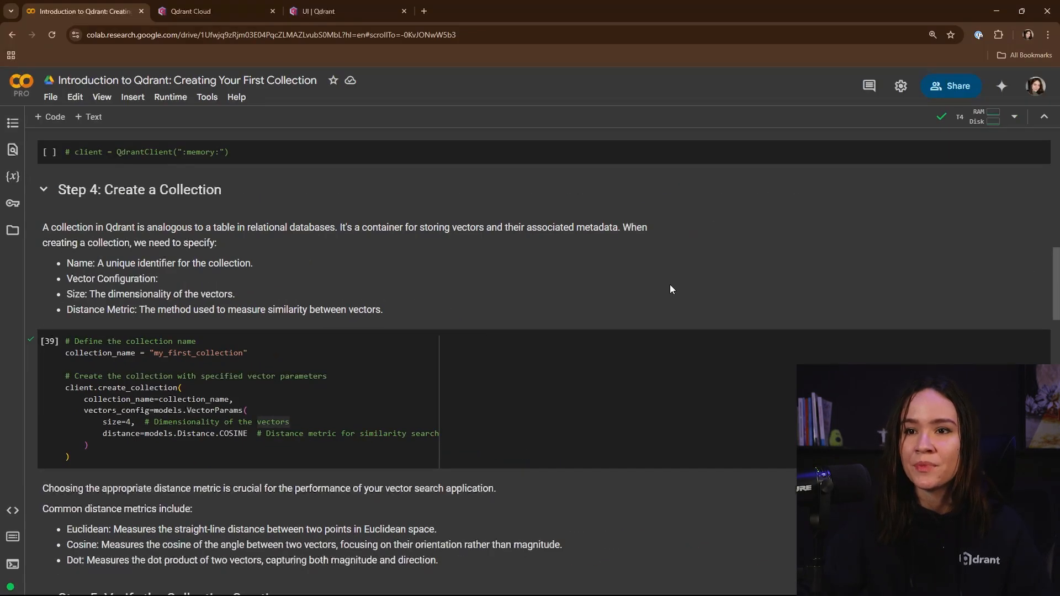
Run the create_collection cell in Colab, getting True, and return to Qdrant Web UI.
left_click(331, 11)
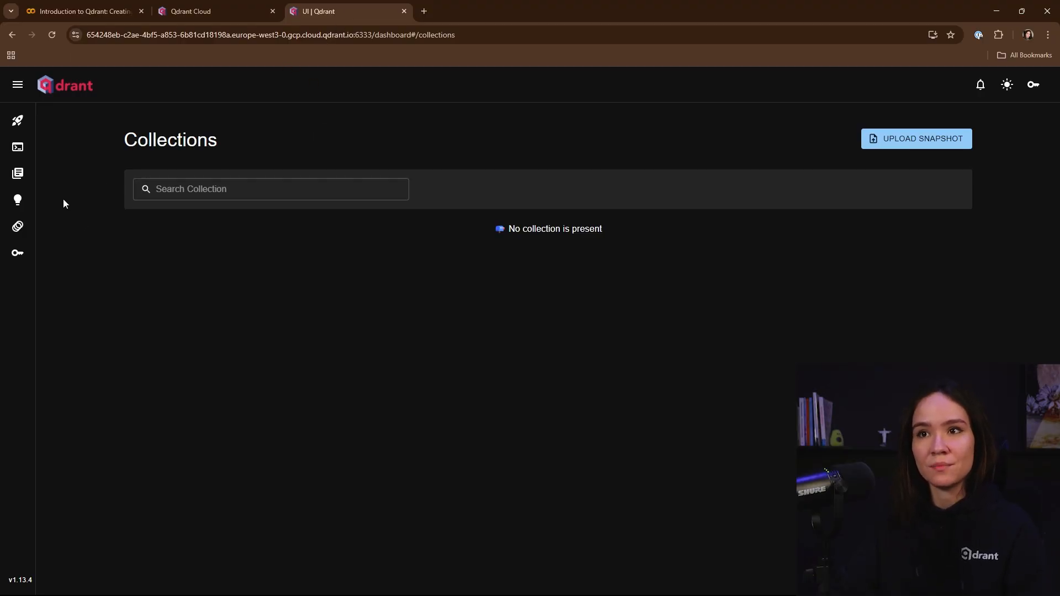
mouse_move(144, 215)
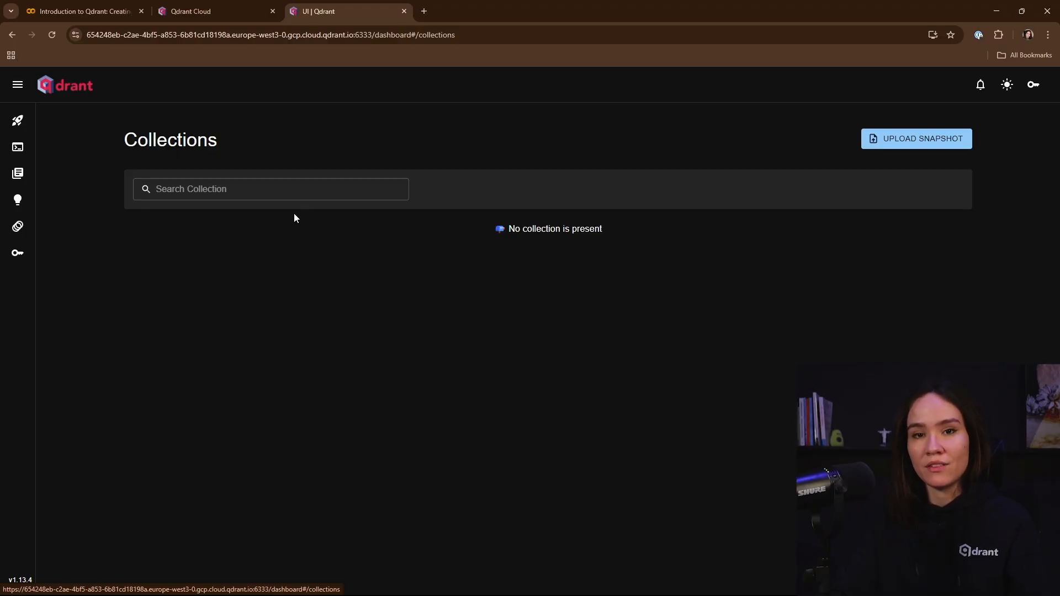
left_click(81, 11)
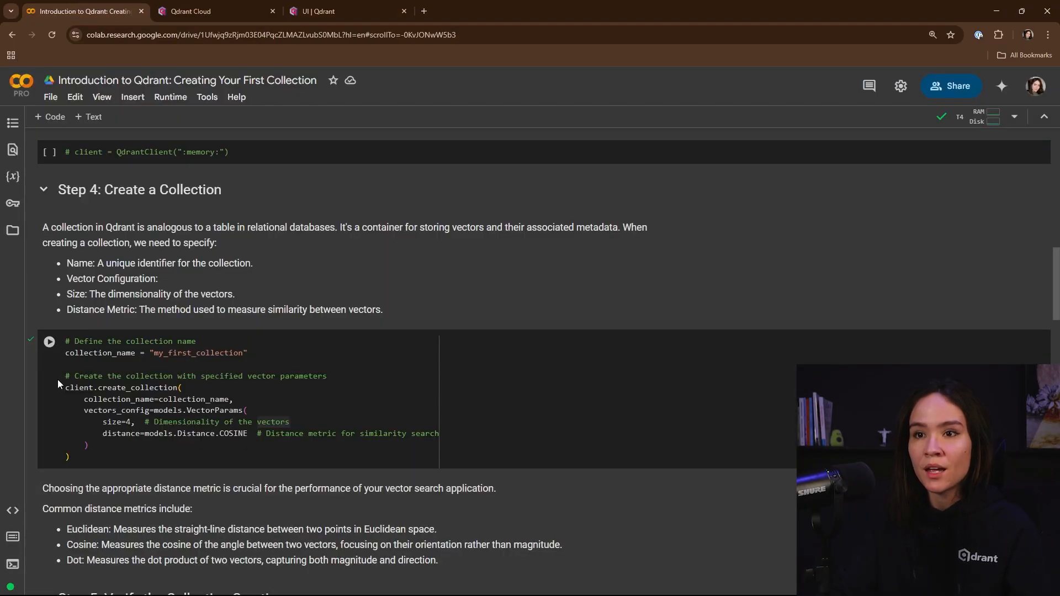
left_click(48, 342)
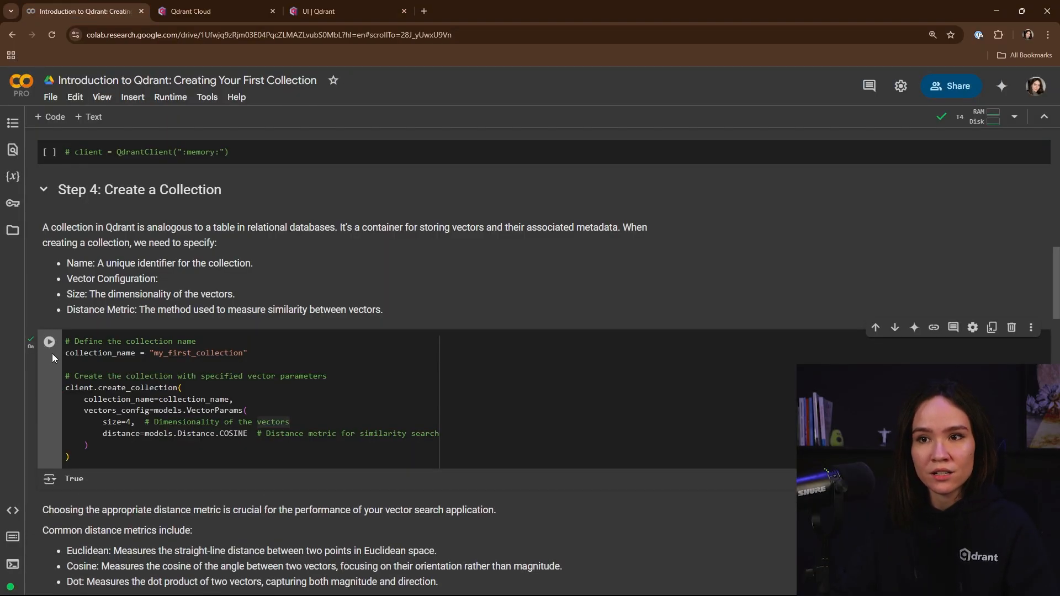
left_click(318, 11)
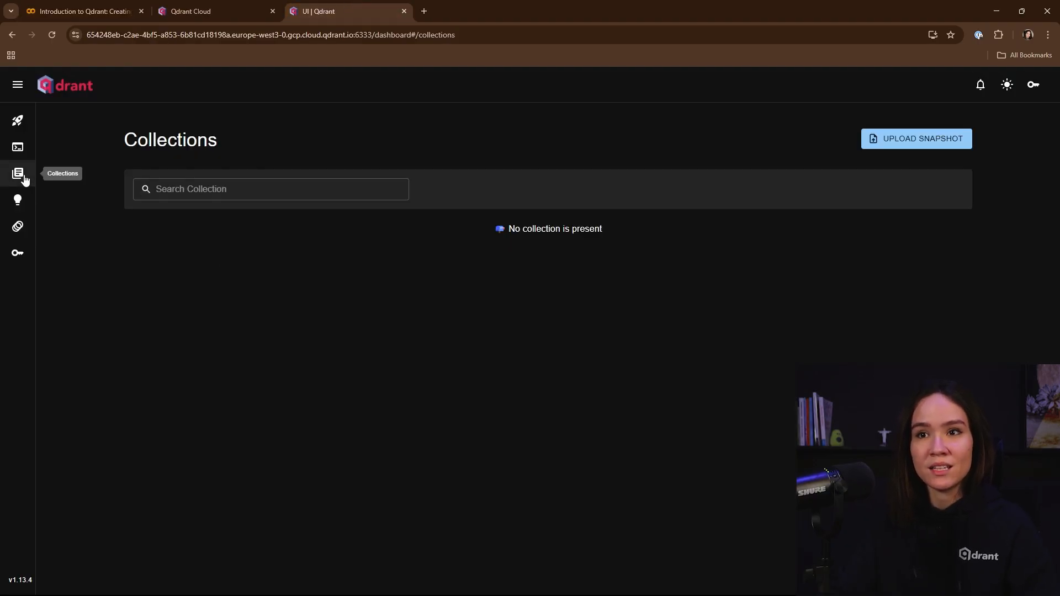
Refresh Collections, open my_first_collection to confirm it has no points, then return to Colab.
left_click(18, 173)
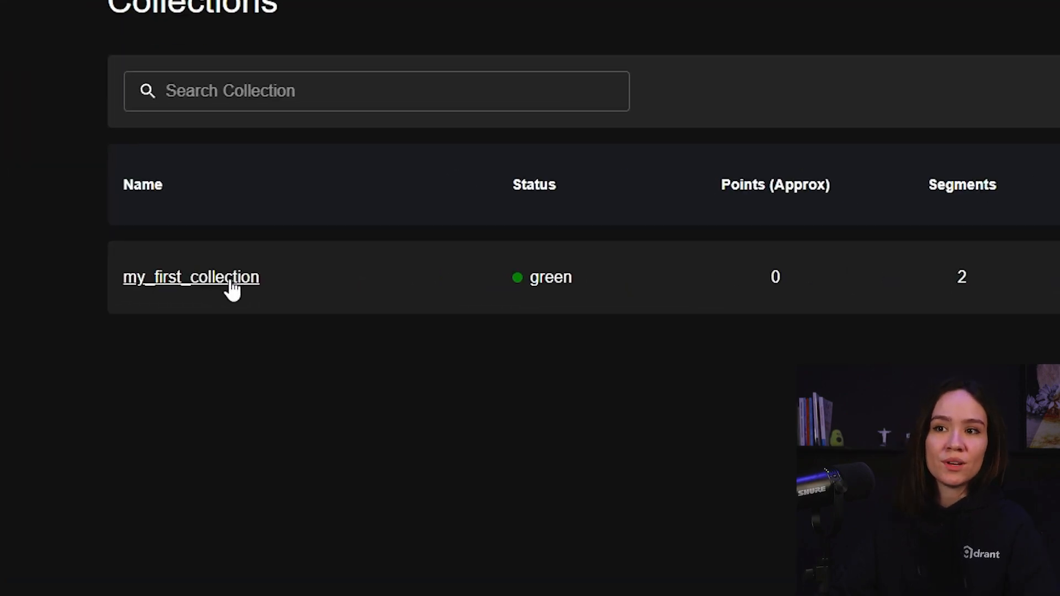
left_click(192, 277)
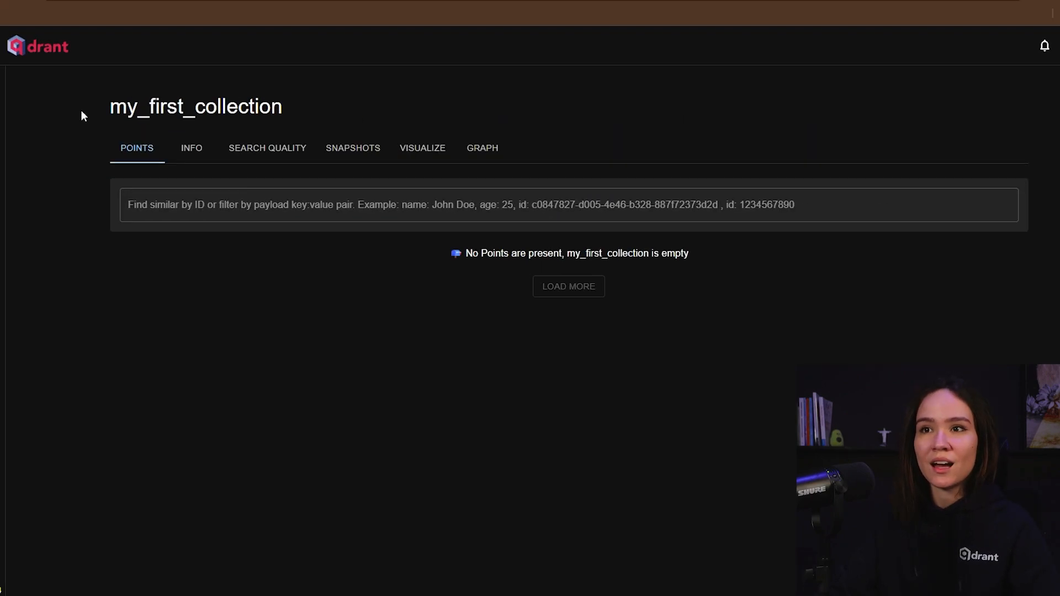
mouse_move(465, 271)
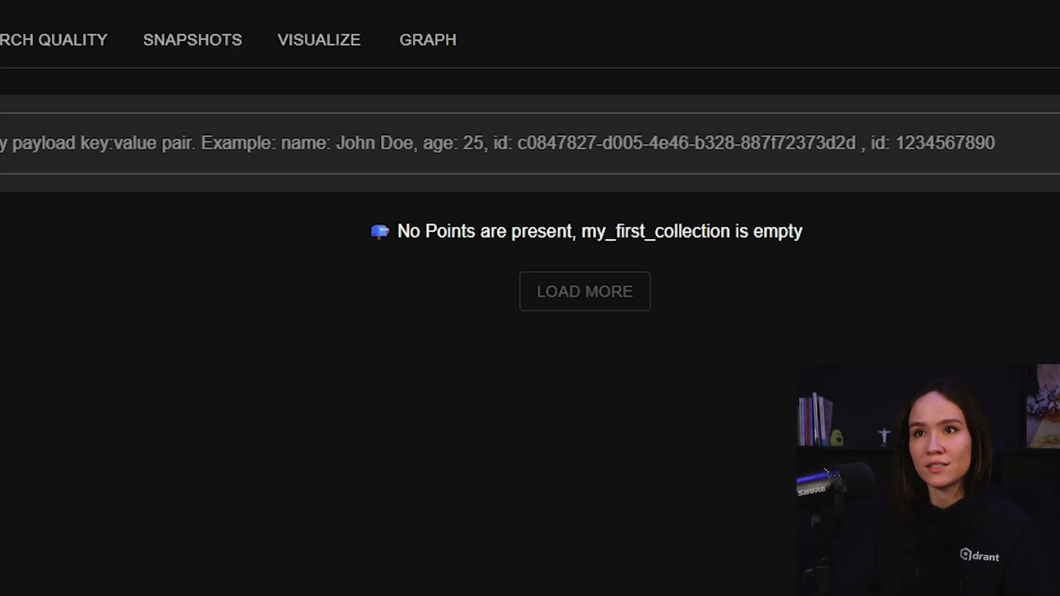
left_click(83, 11)
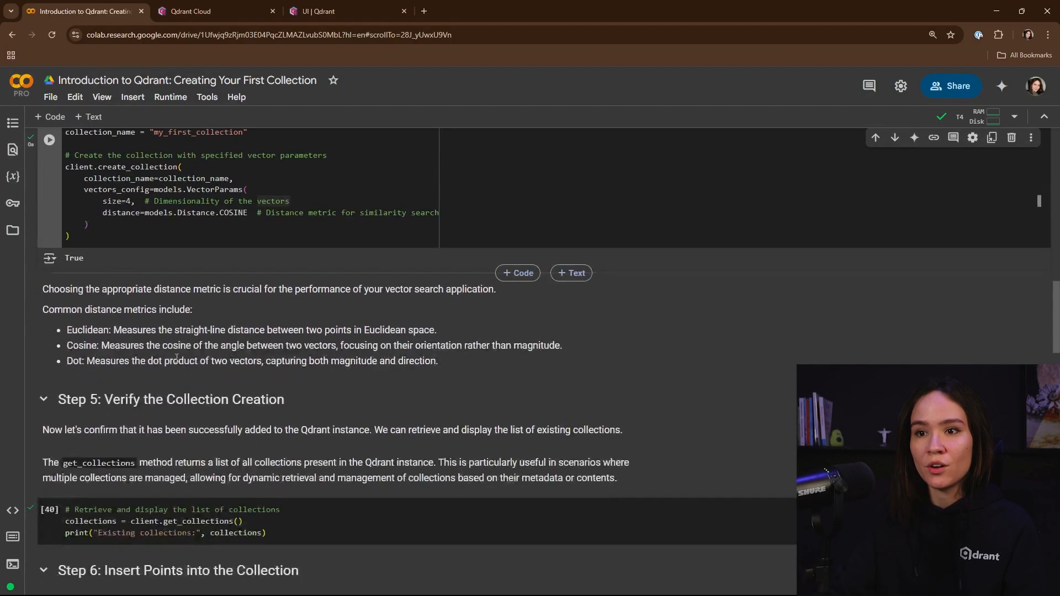
Run the Step 5 get_collections cell and select my_first_collection in its output.
scroll("down", 3)
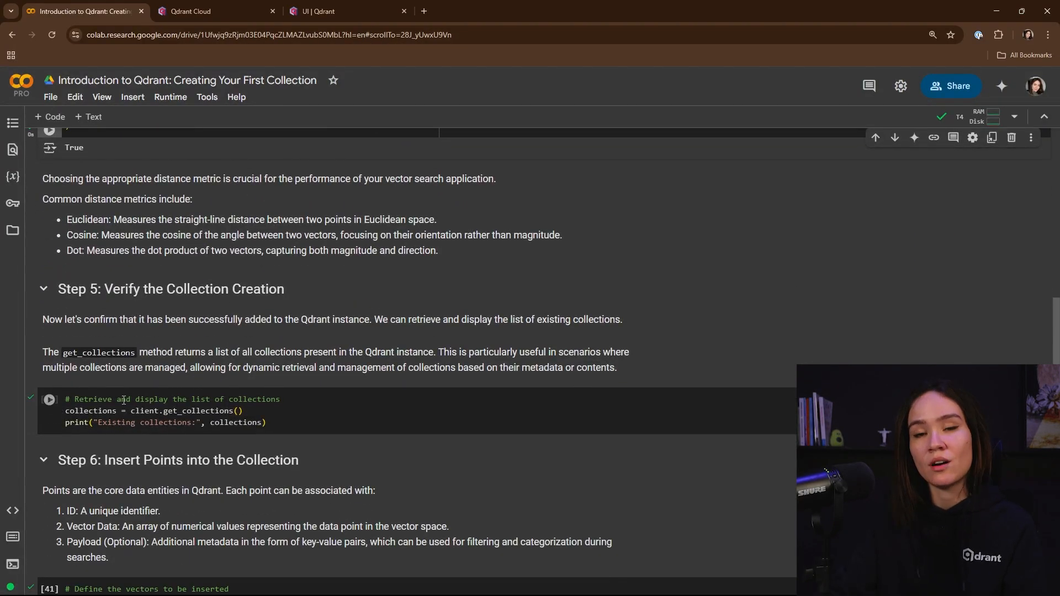
scroll("down", 3)
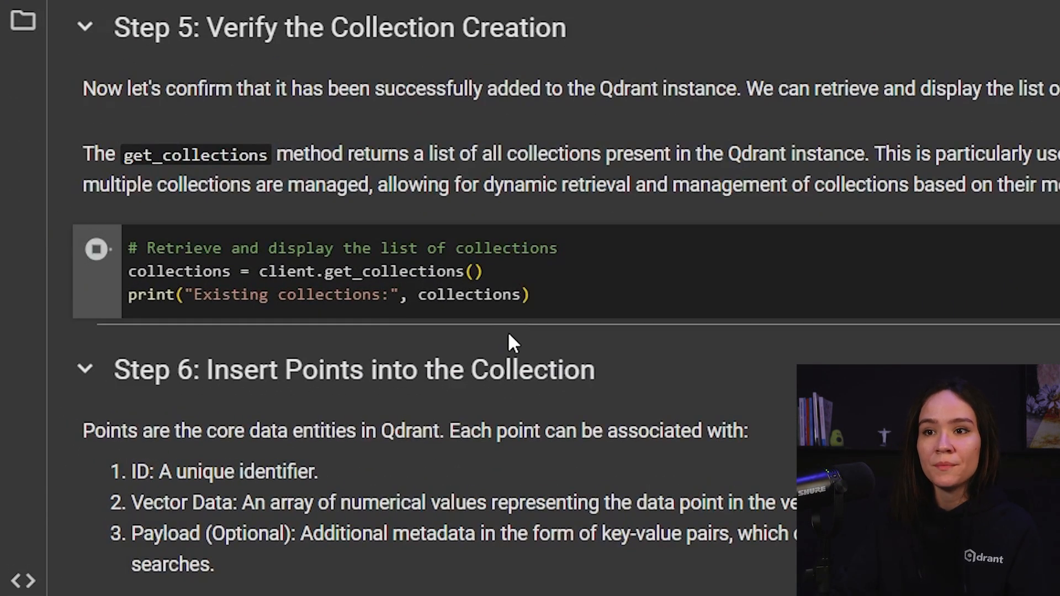
left_click(96, 249)
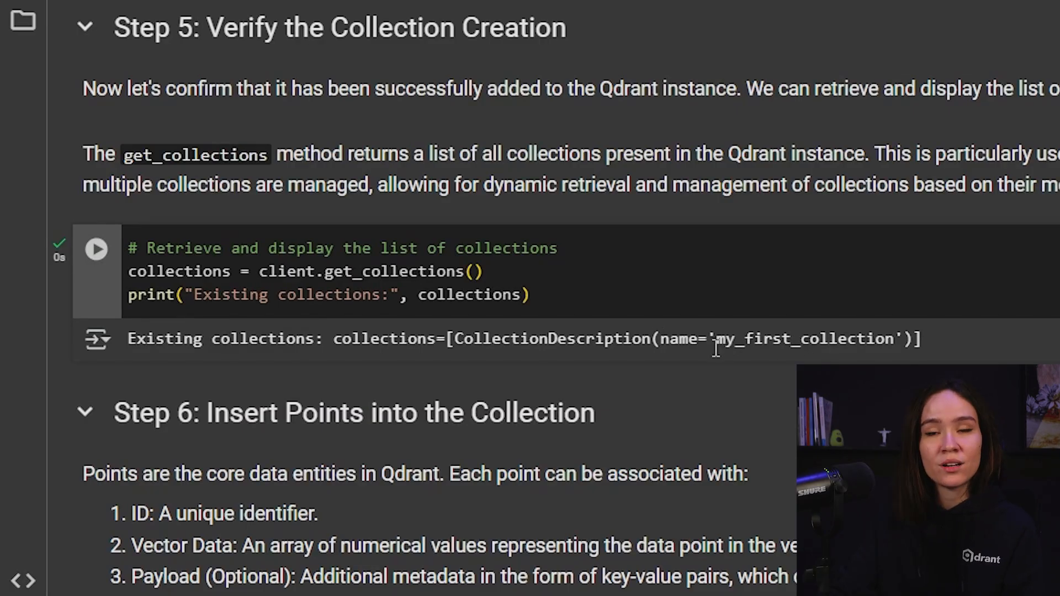
double_click(801, 338)
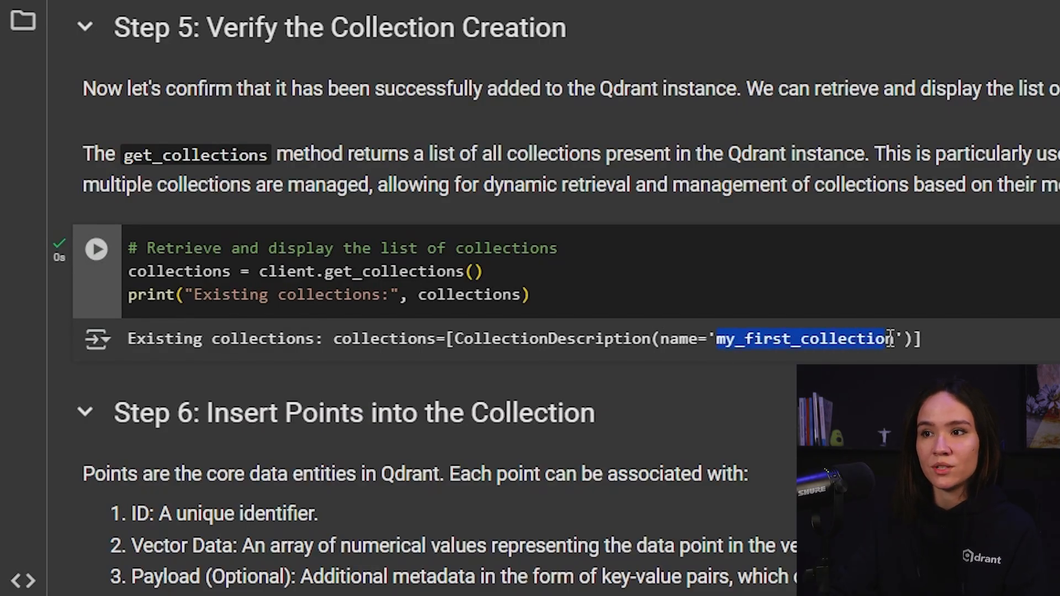
scroll("down", 3)
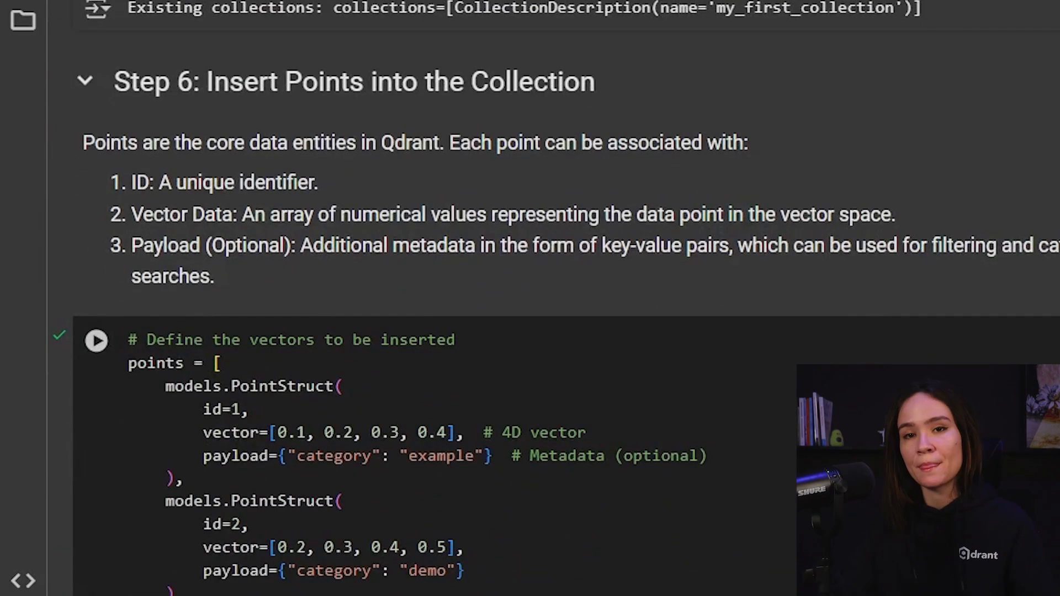
scroll("down", 3)
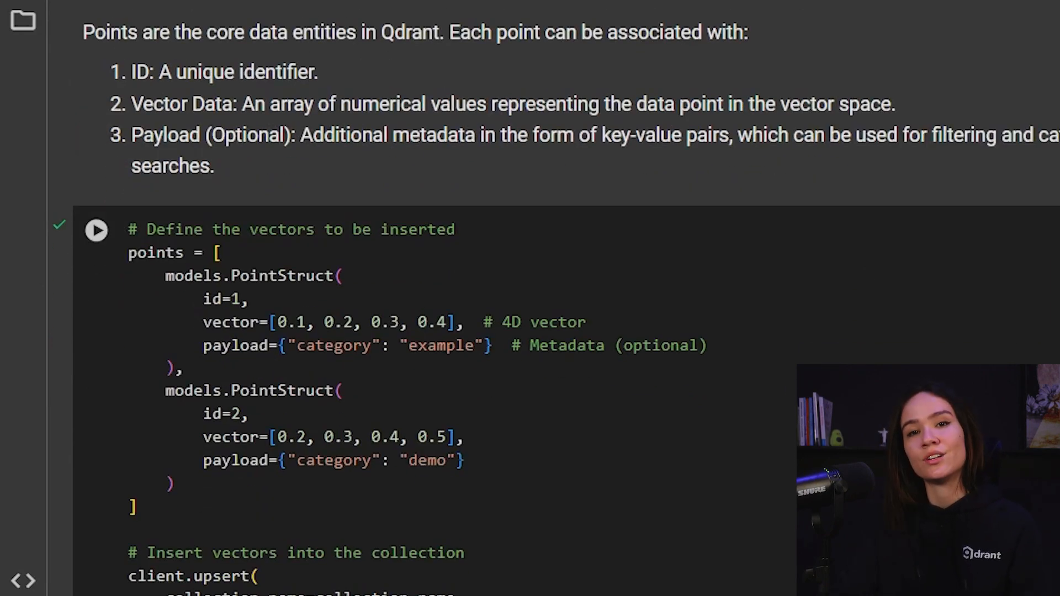
scroll("down", 3)
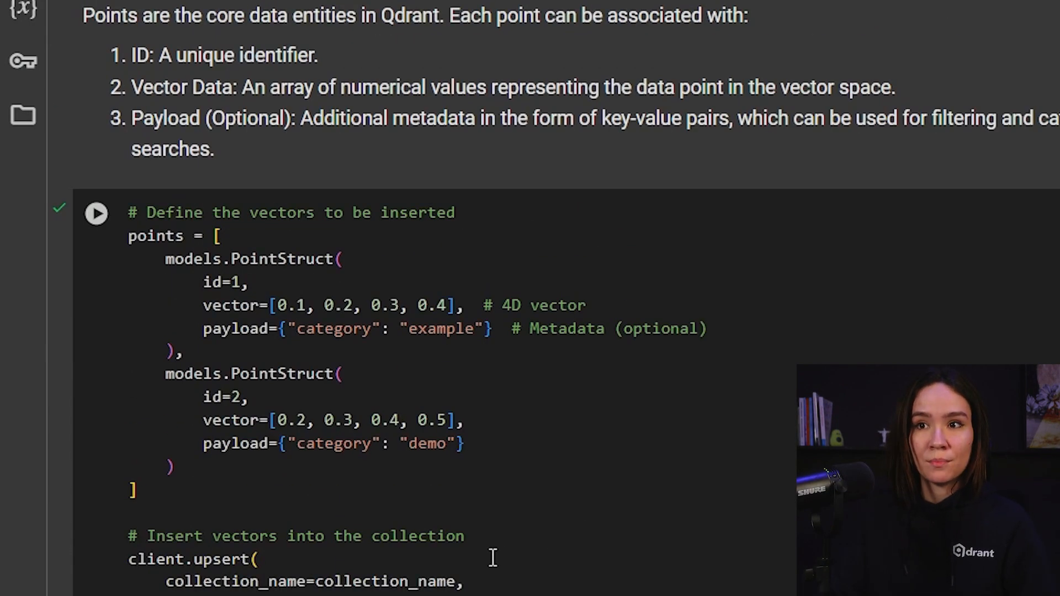
scroll("down", 3)
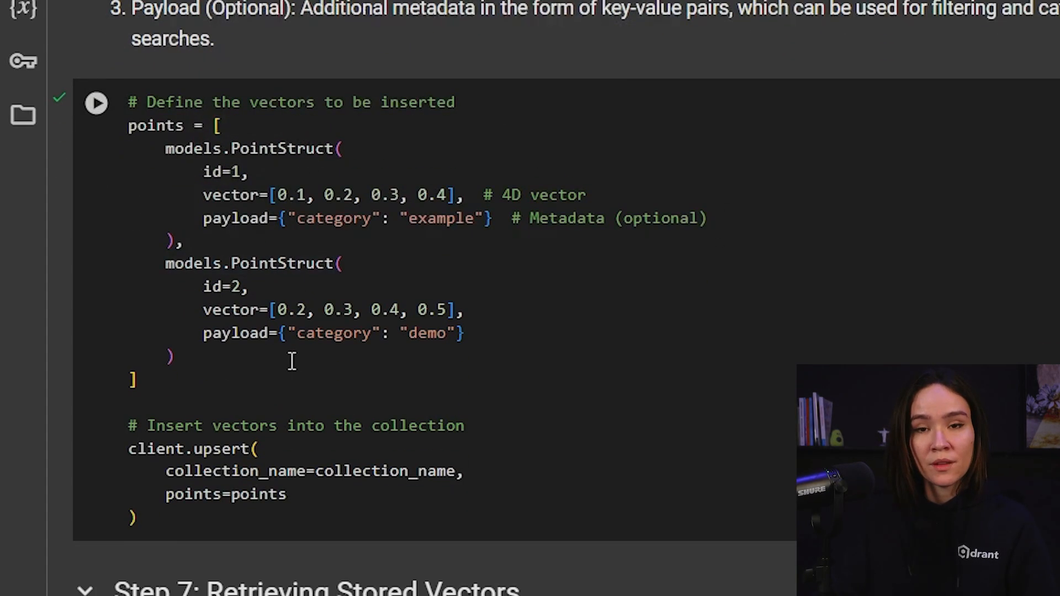
mouse_move(156, 175)
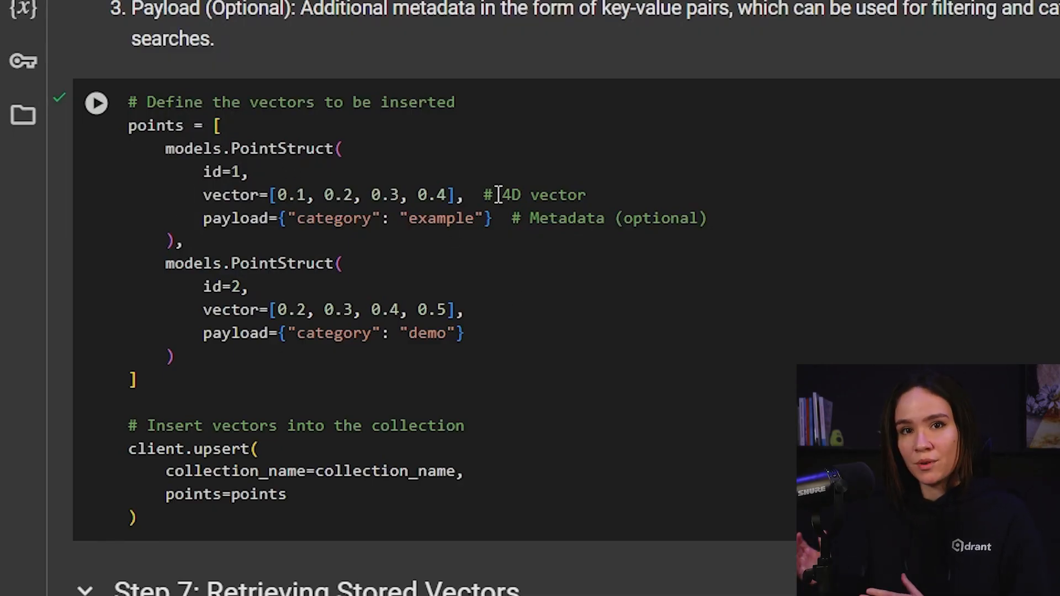
mouse_move(769, 329)
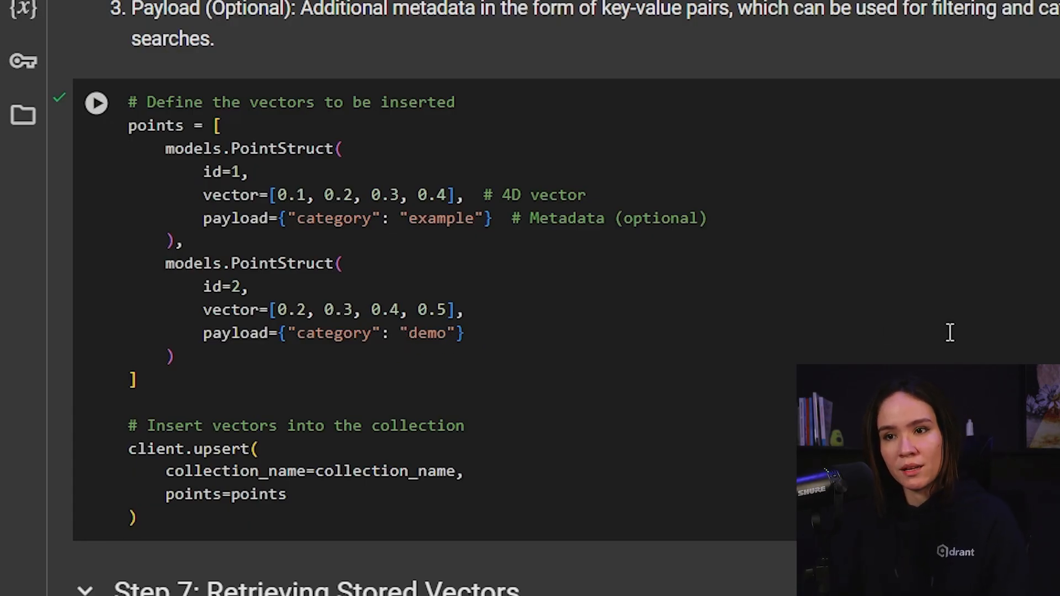
scroll("down", 3)
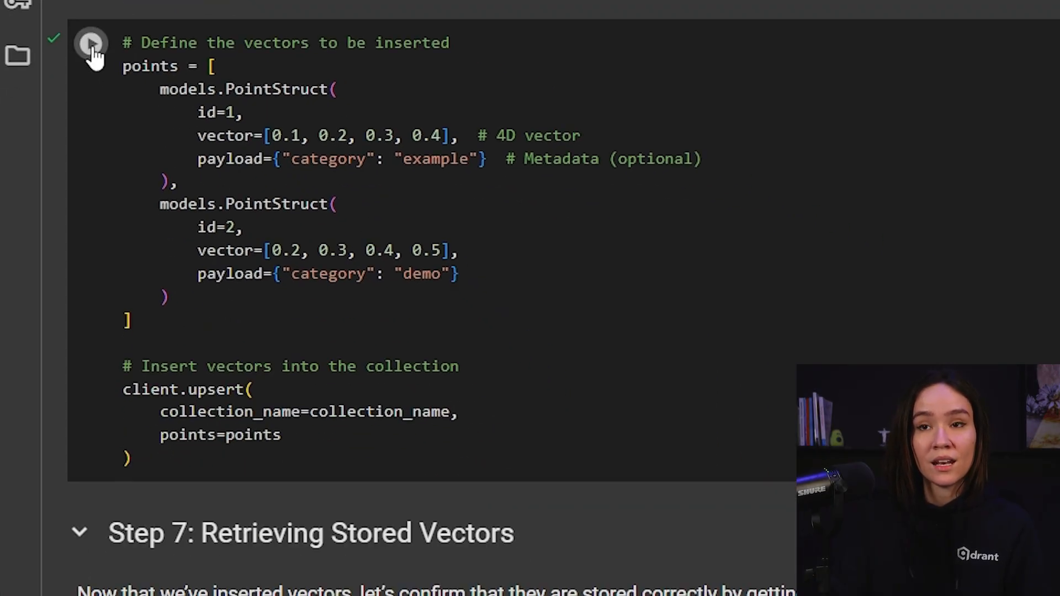
Run the upsert cell and browse Point 1 (example) and Point 2 (demo) in the Web UI.
left_click(90, 44)
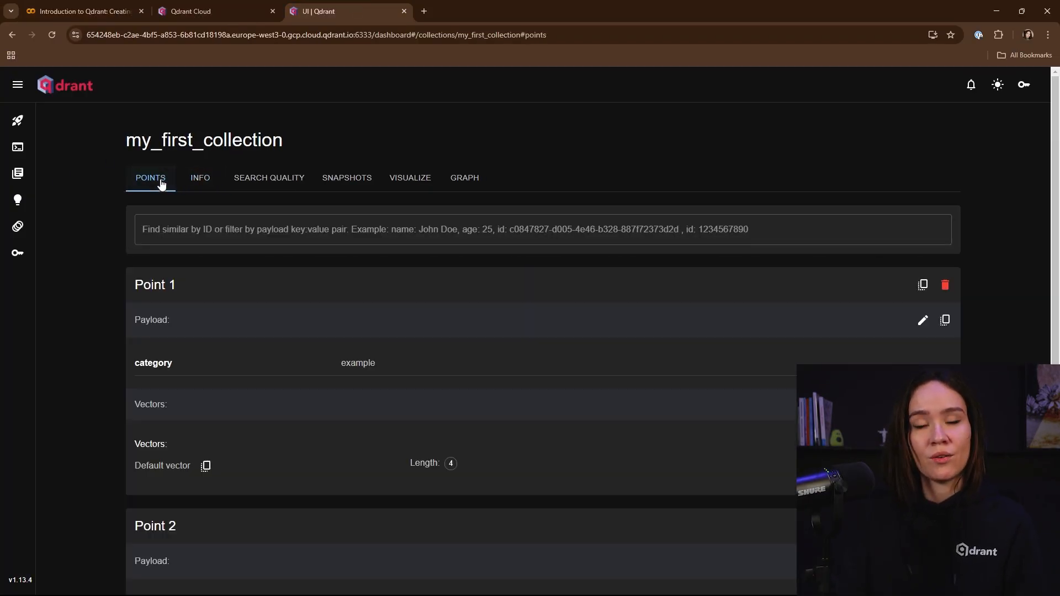
scroll("down", 3)
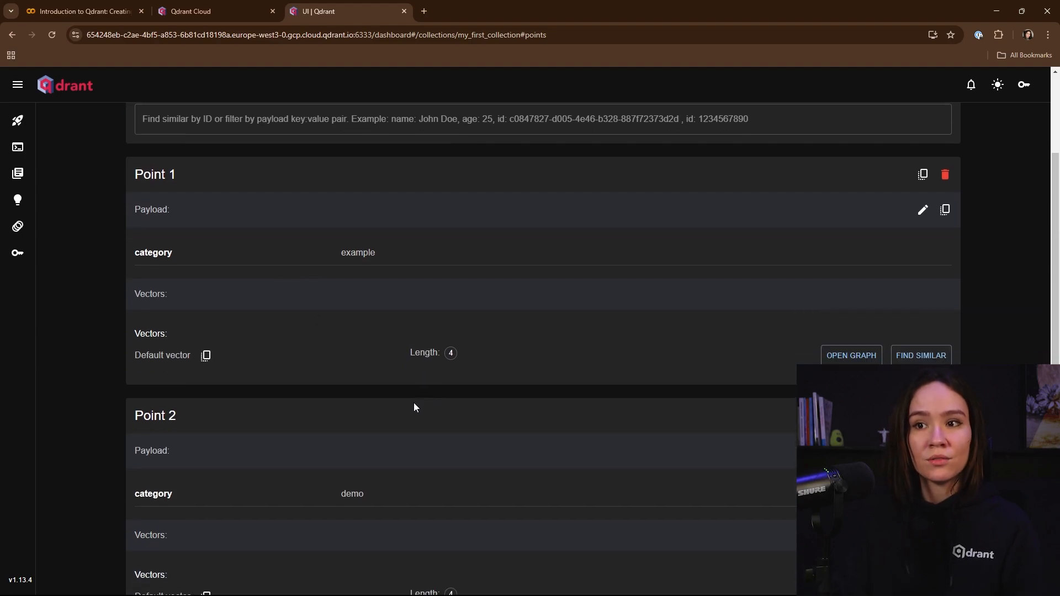
scroll("down", 3)
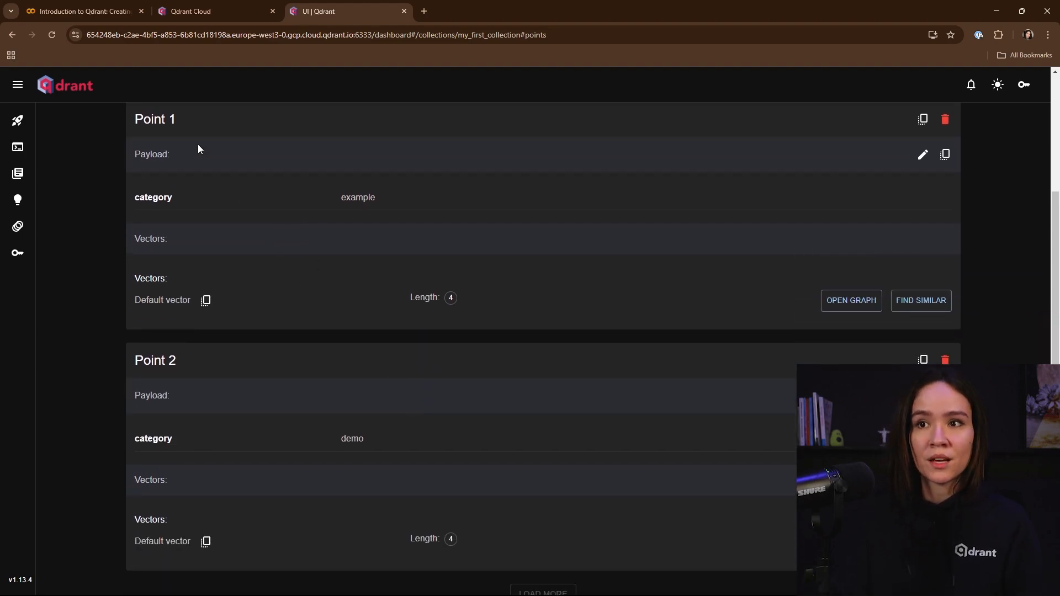
mouse_move(157, 394)
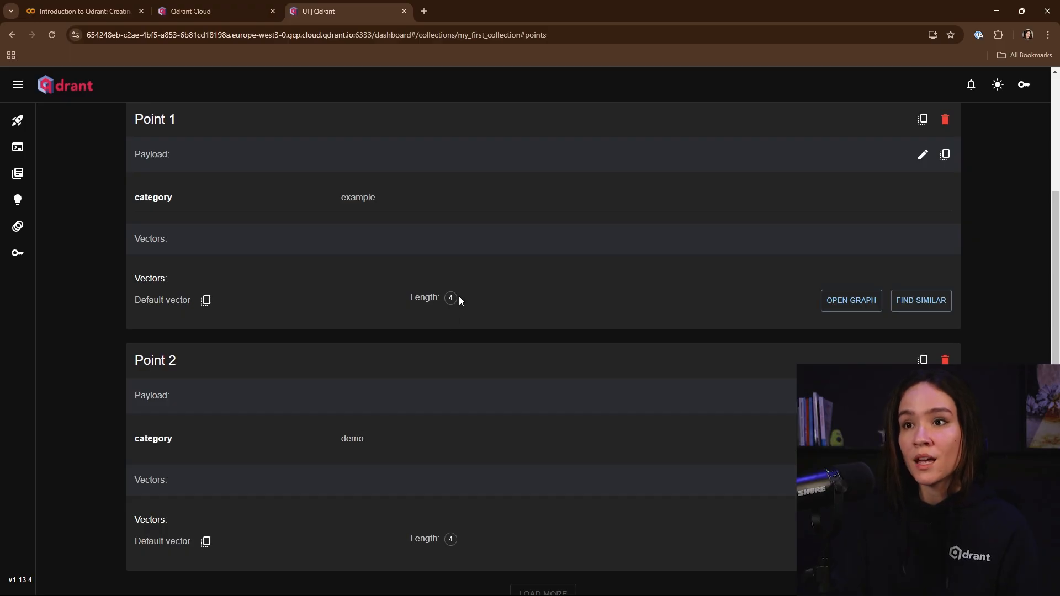
mouse_move(452, 303)
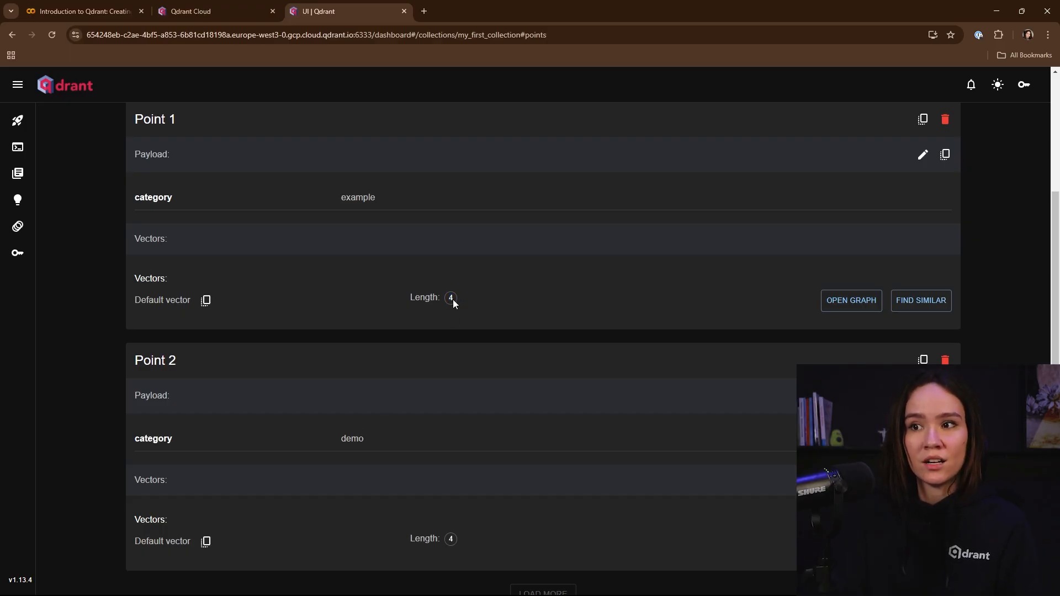
left_click(81, 11)
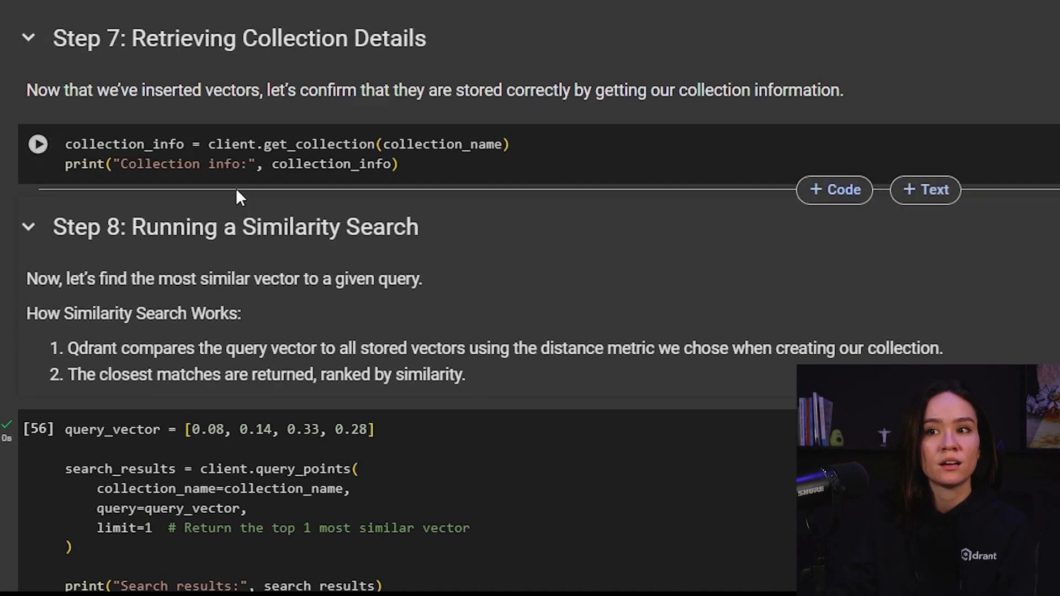
Run the Step 7 get_collection cell and scroll its output to read status and distance.
left_click(38, 144)
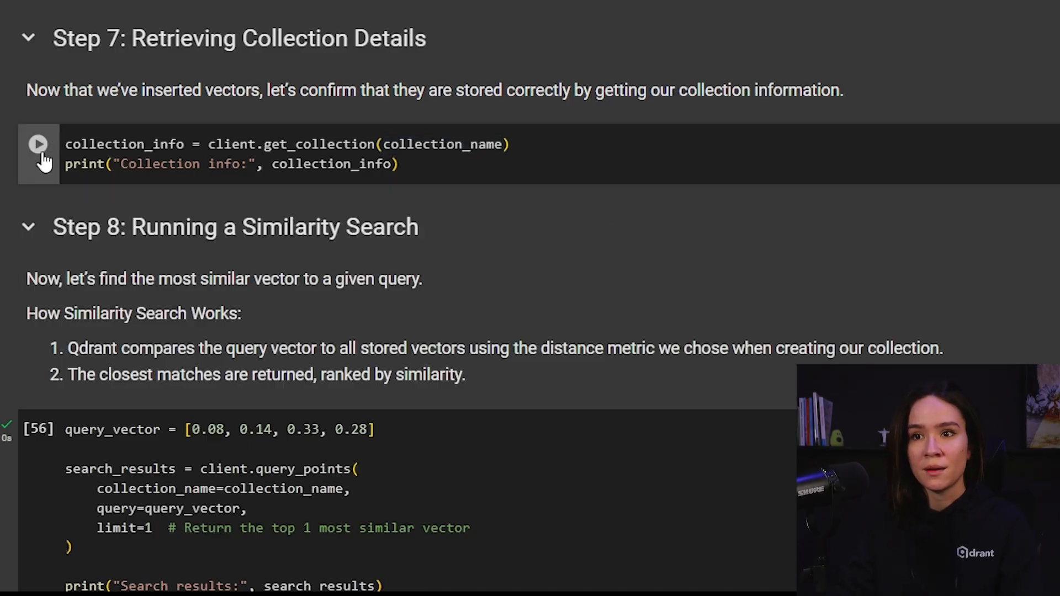
left_click(38, 144)
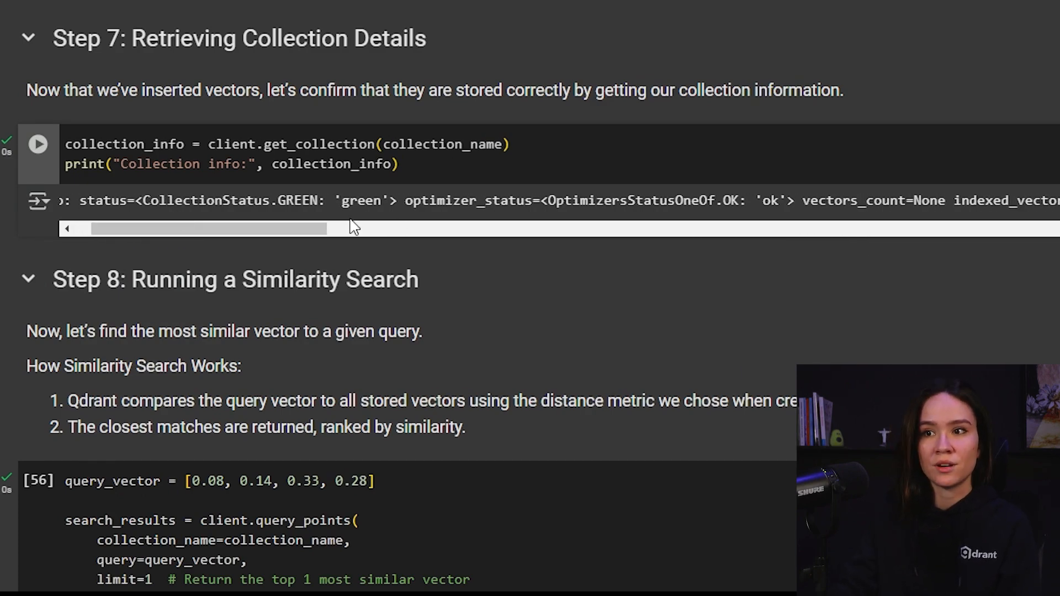
left_click_drag(209, 228, 248, 228)
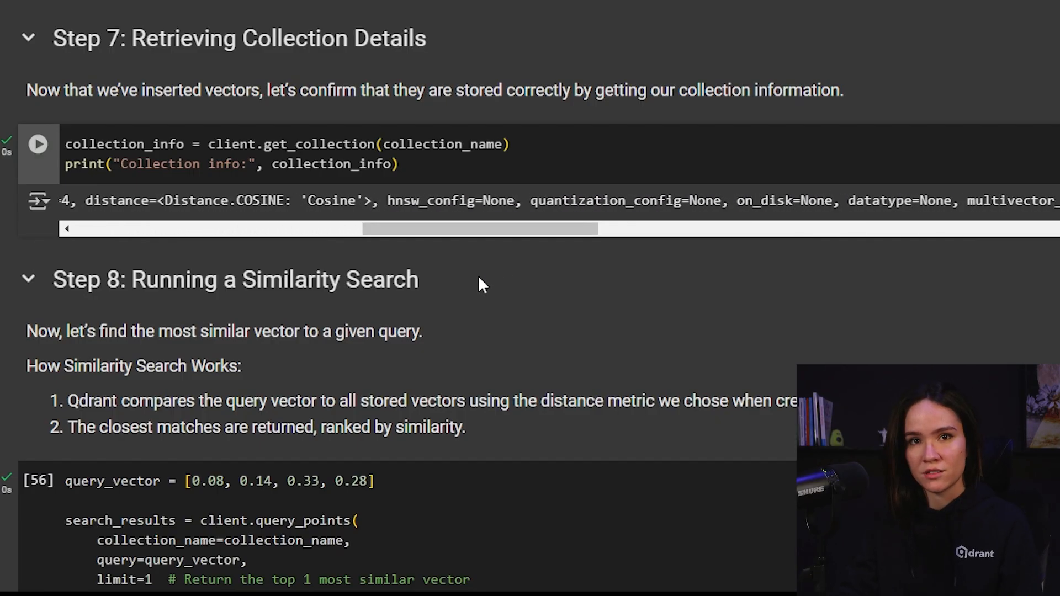
scroll("down", 3)
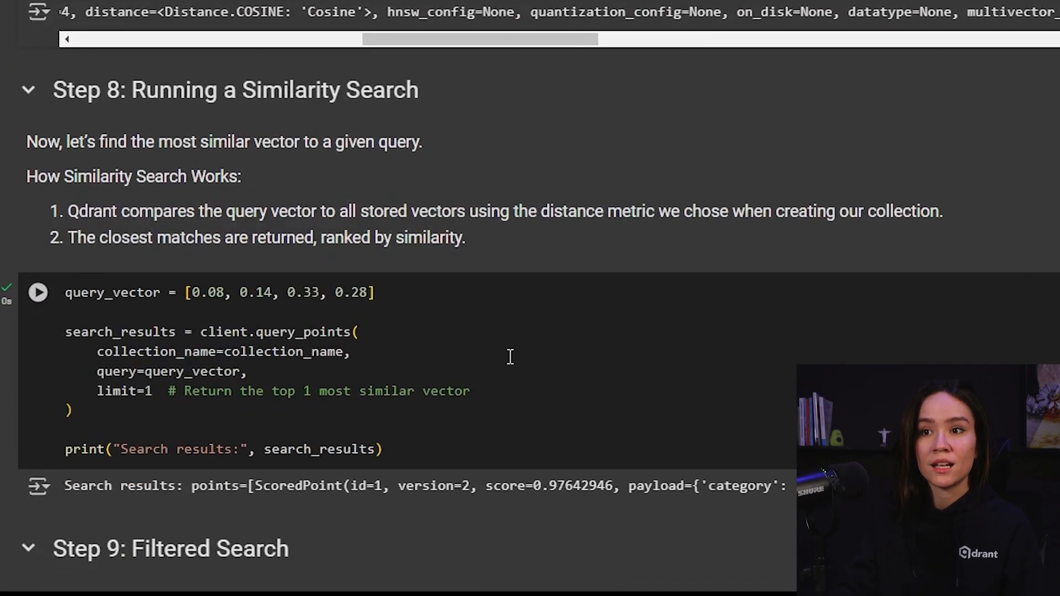
Rerun the Step 8 query_points similarity search to return the closest match again.
scroll("down", 3)
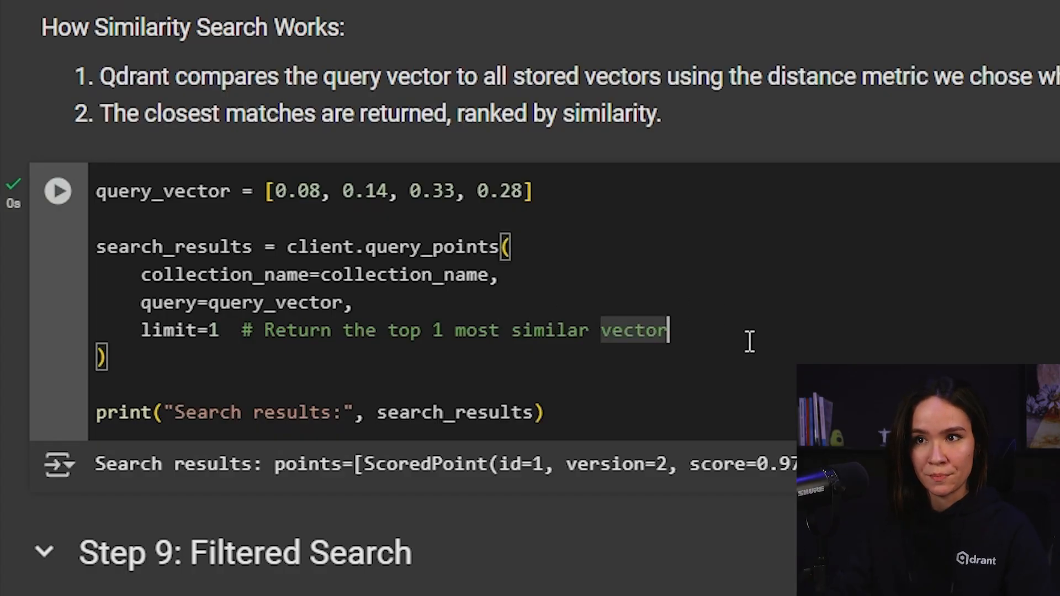
double_click(429, 247)
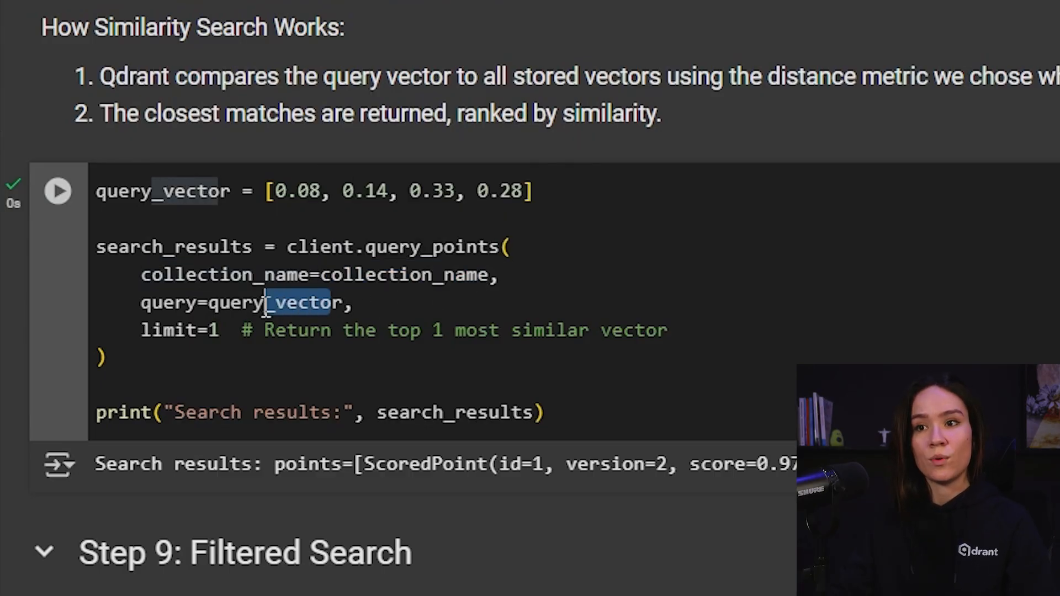
left_click_drag(265, 190, 527, 191)
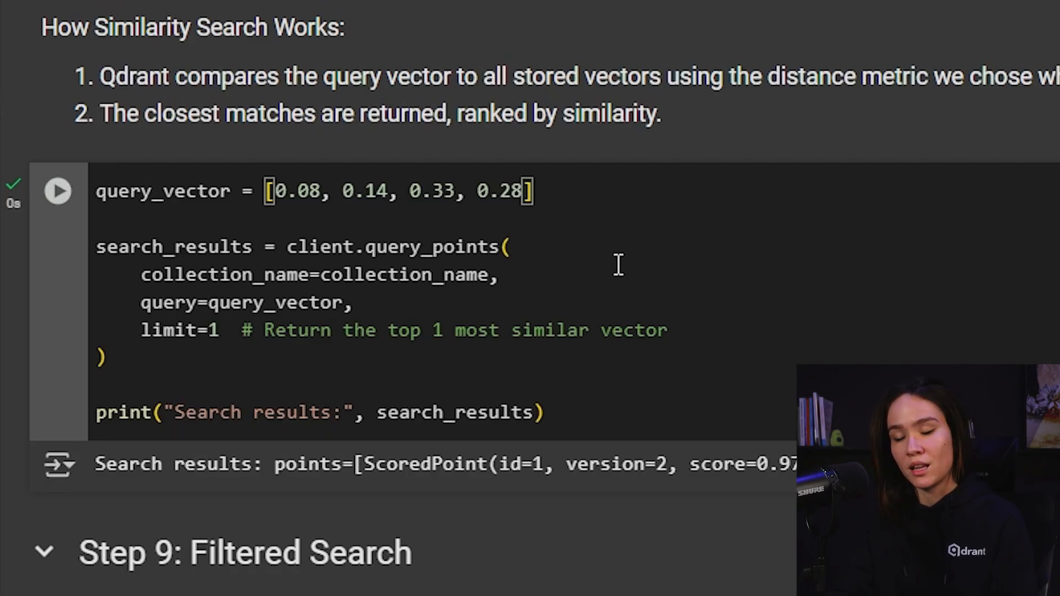
mouse_move(659, 277)
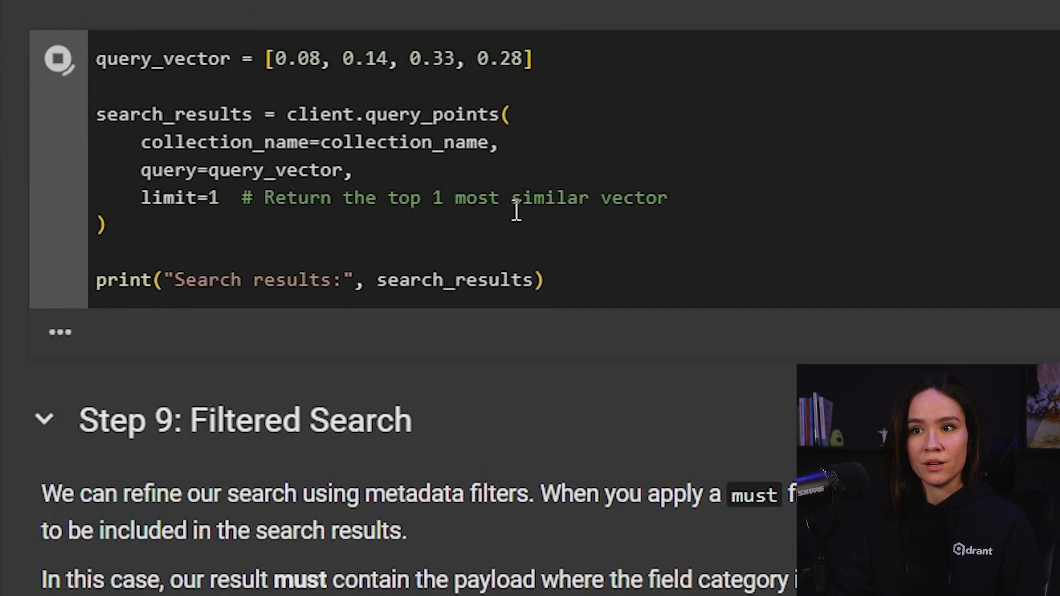
left_click(58, 59)
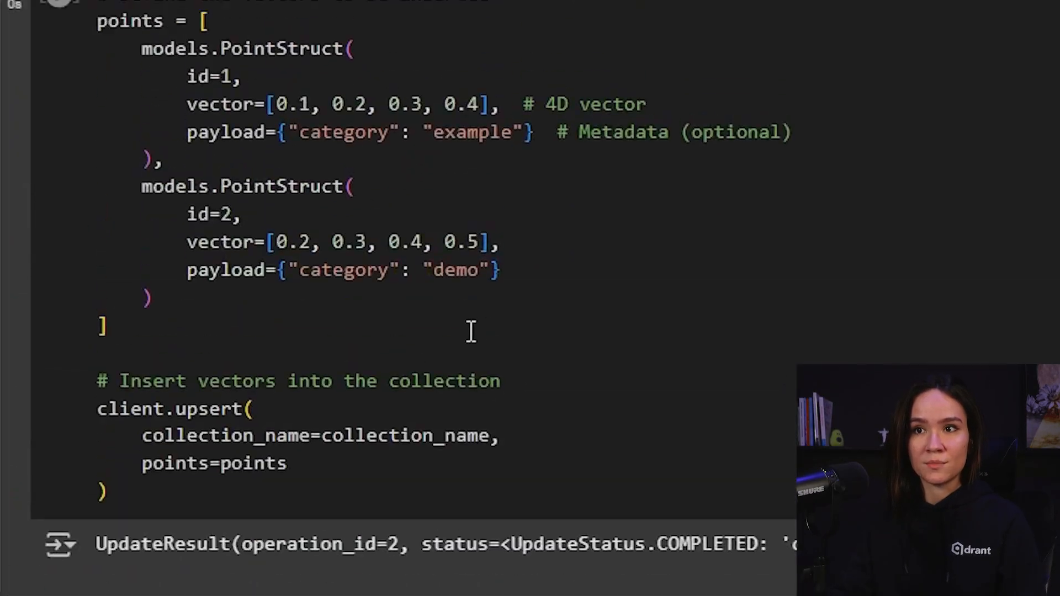
scroll("down", 3)
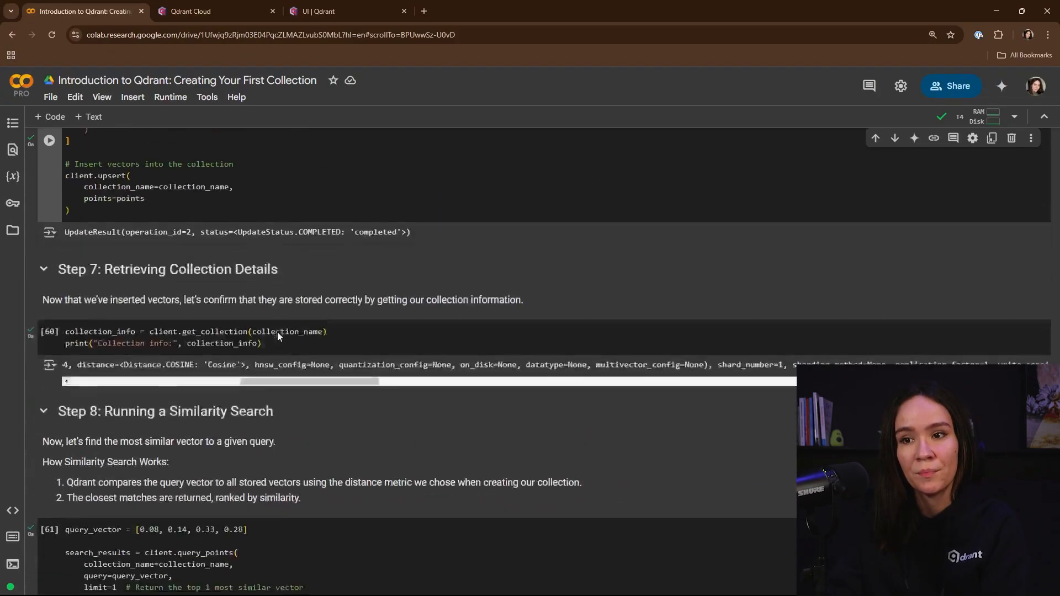
Change the Step 9 filter value to 'example' and run it, returning point 1 (score 0.976).
scroll("down", 3)
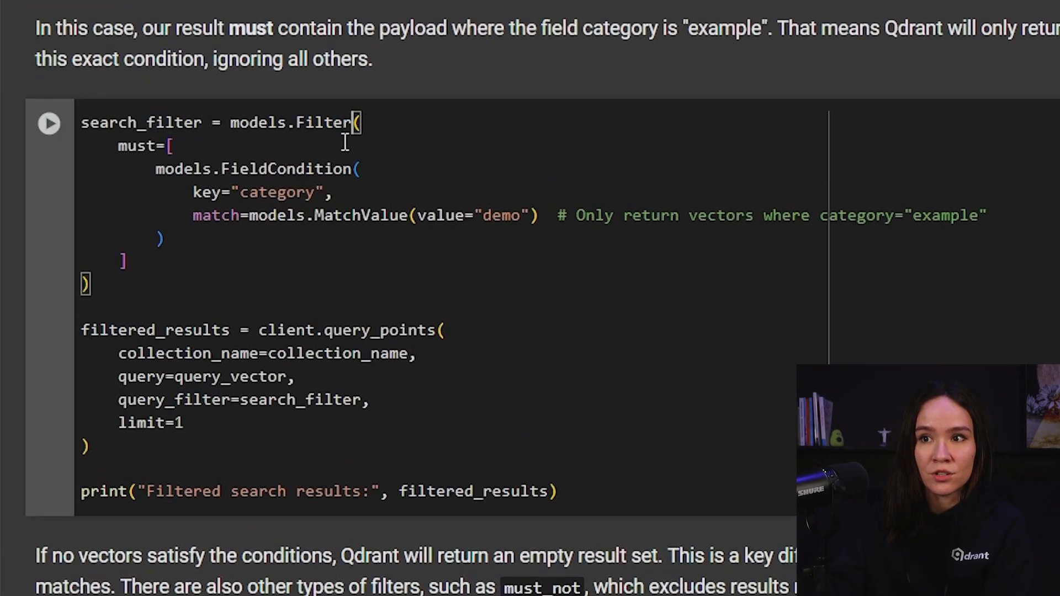
double_click(277, 192)
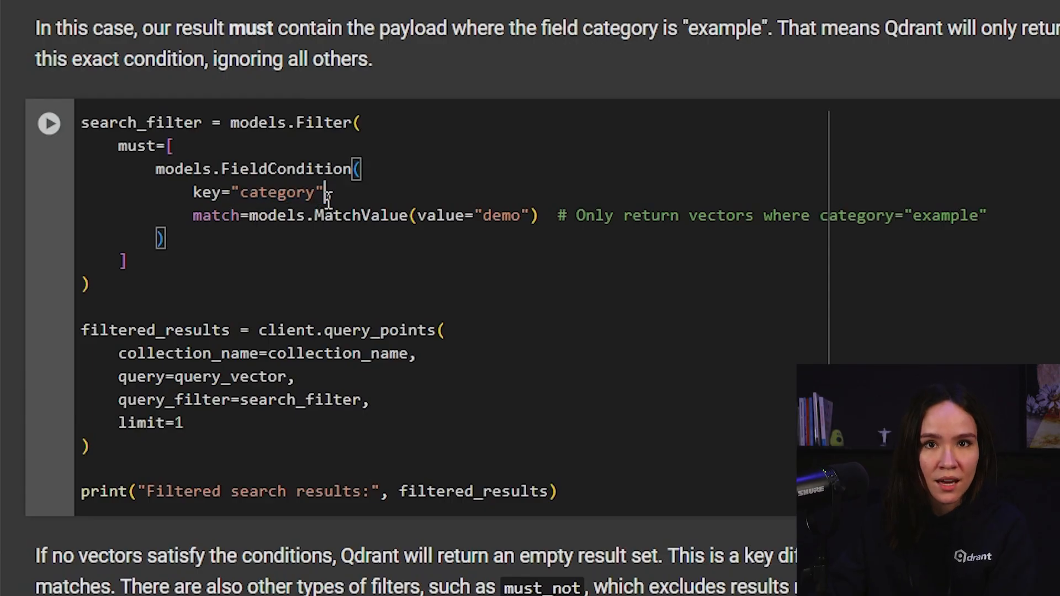
double_click(500, 215)
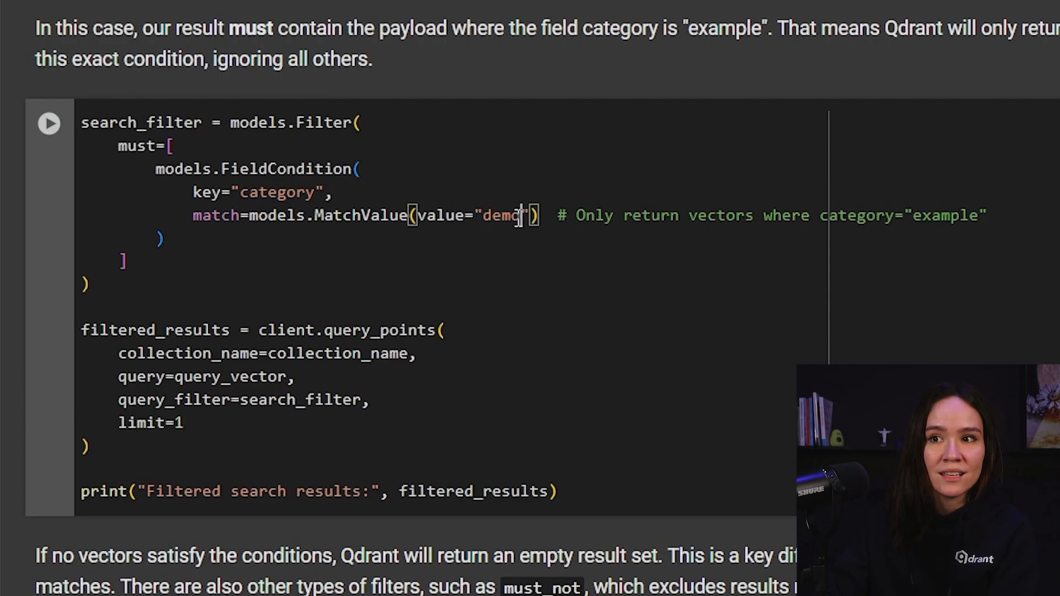
double_click(503, 214)
type("xample")
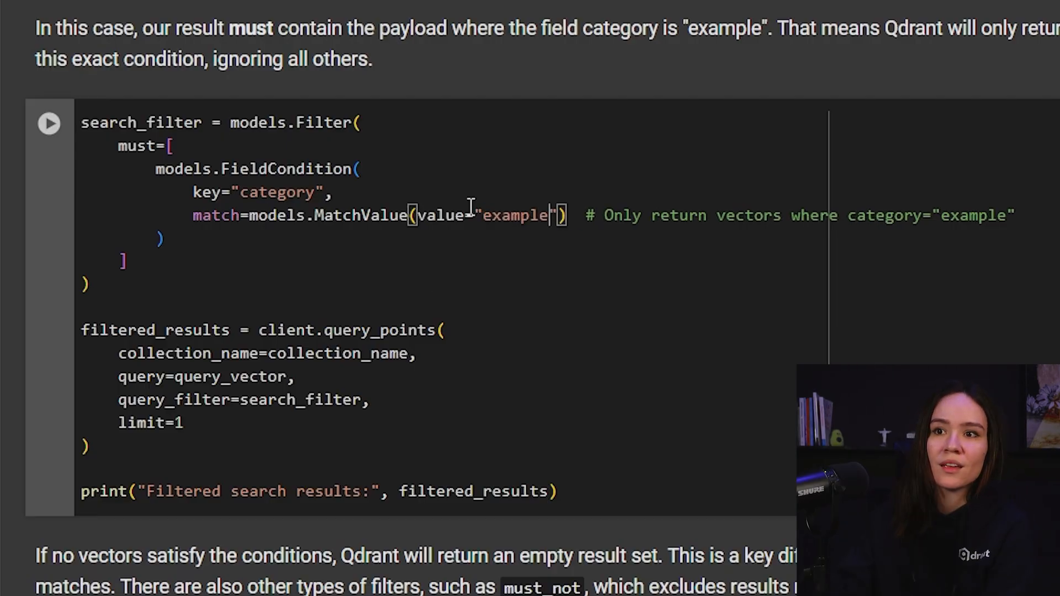
scroll("down", 3)
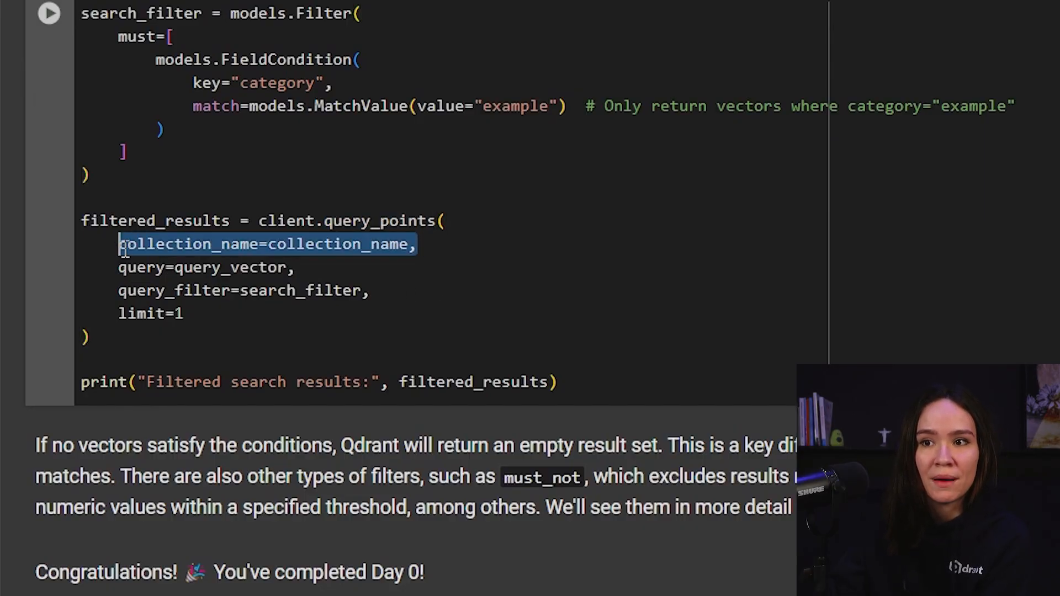
left_click(296, 267)
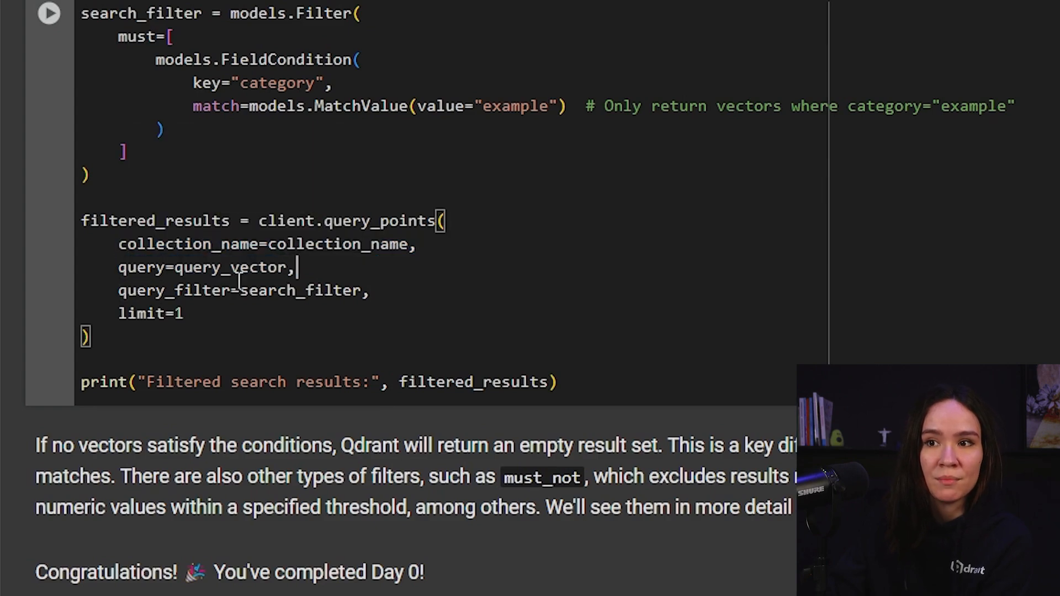
double_click(176, 290)
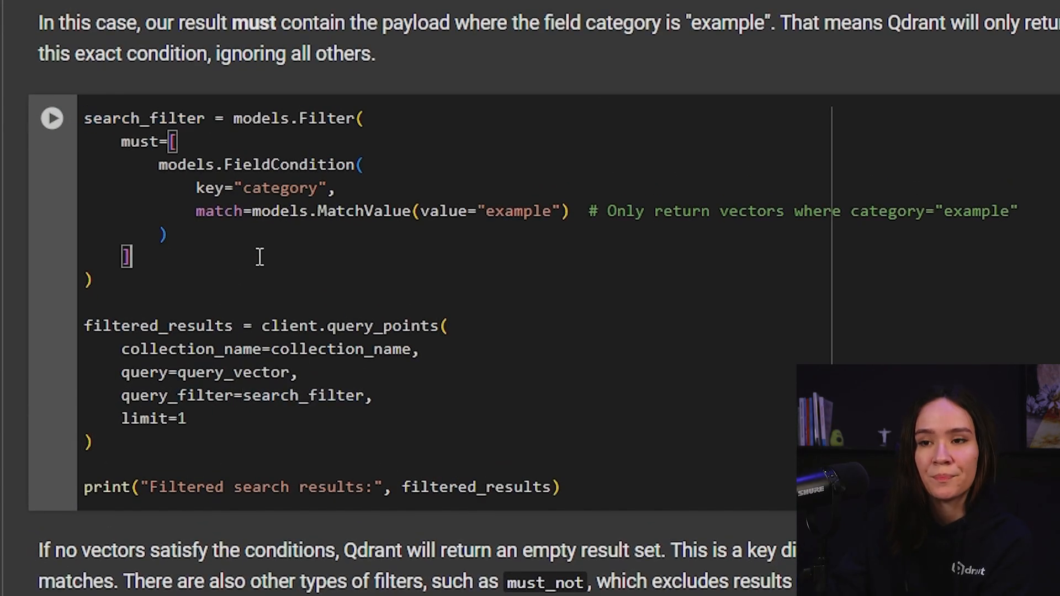
left_click(52, 118)
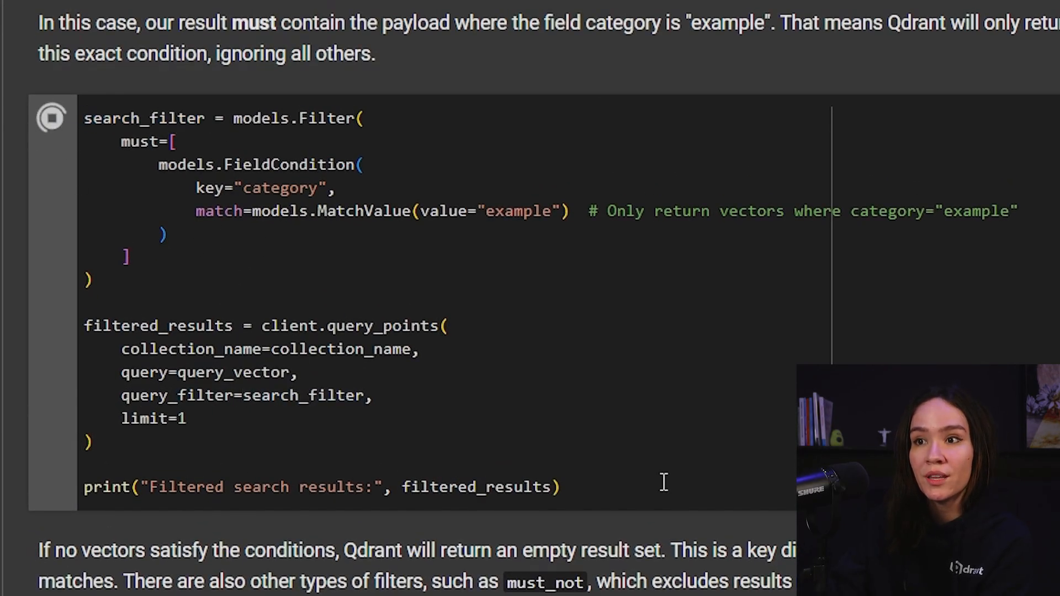
left_click(52, 118)
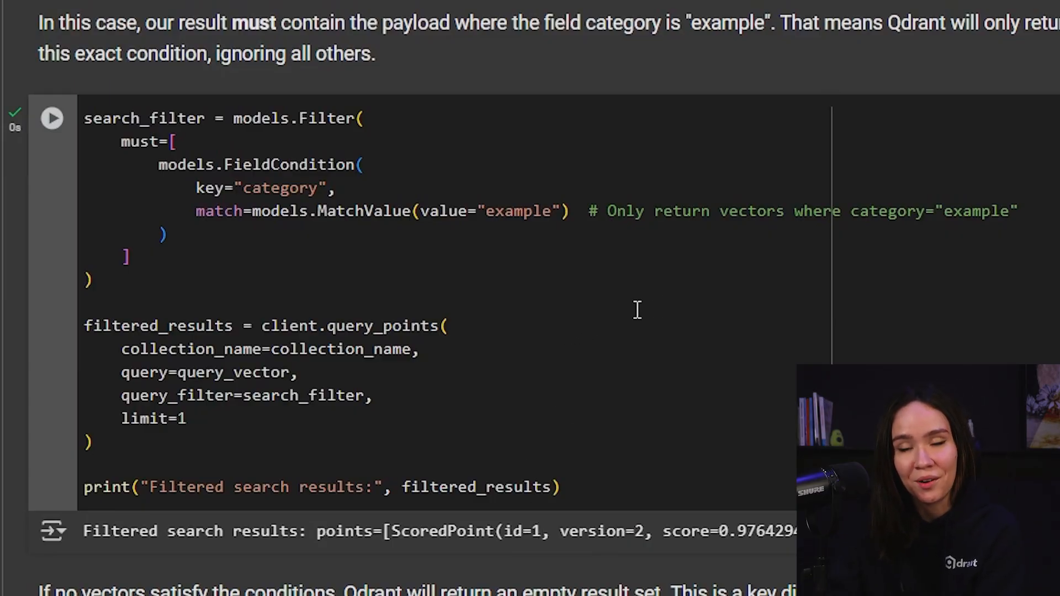
Set the MatchValue filter to 'demo' and run the search, returning point 2.
double_click(517, 211)
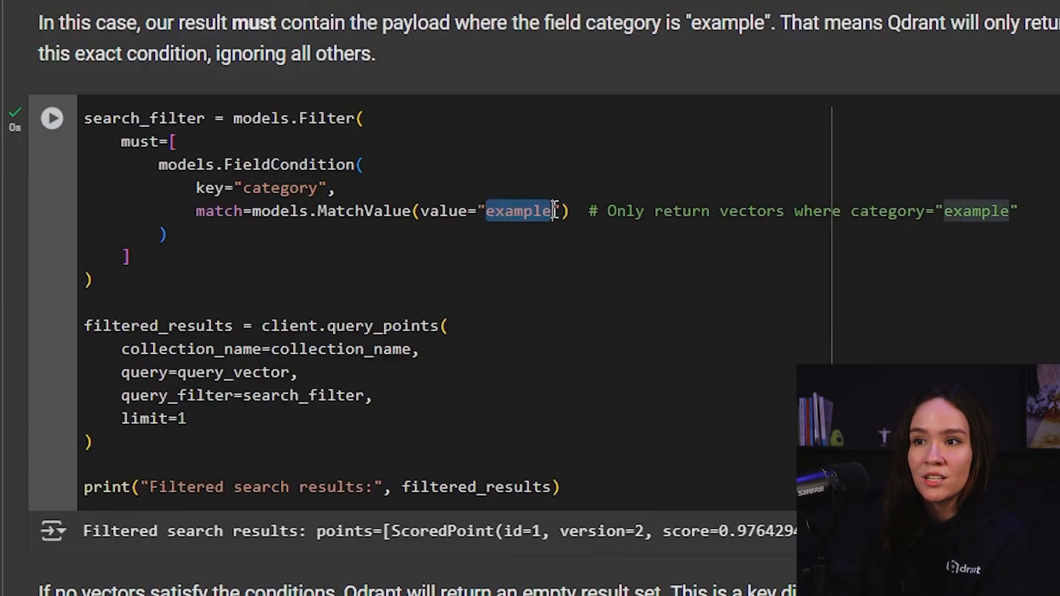
type("demo")
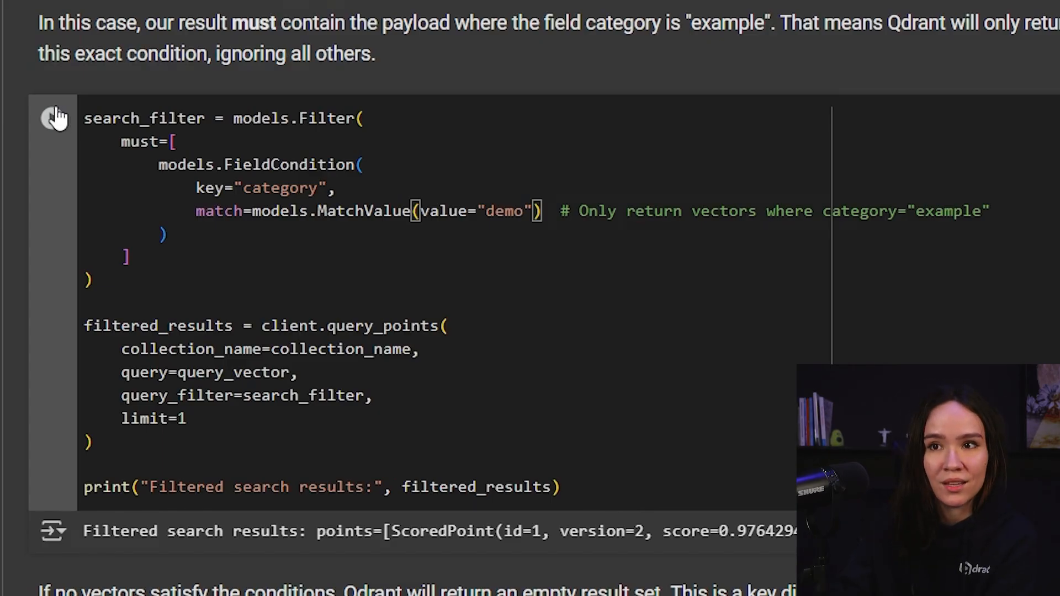
left_click(52, 118)
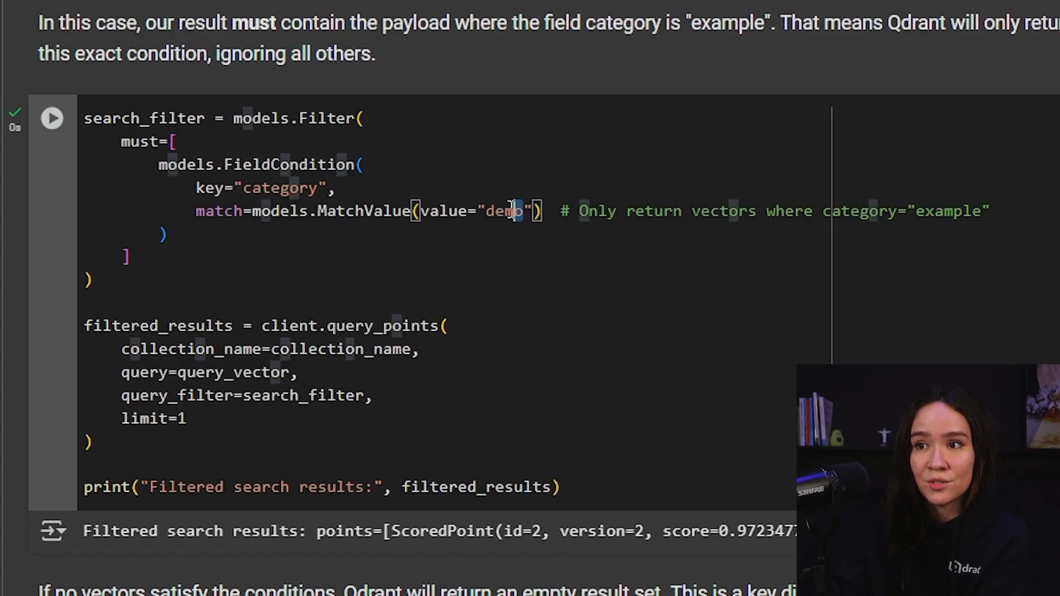
Change the MatchValue filter to 'test' and rerun, getting an empty points list.
double_click(503, 211)
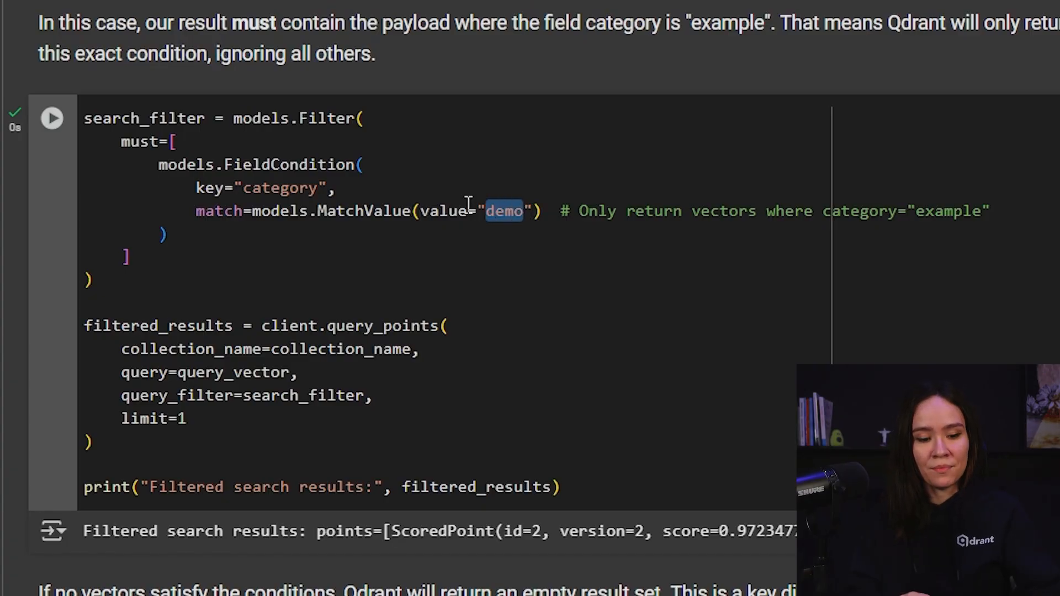
type("test")
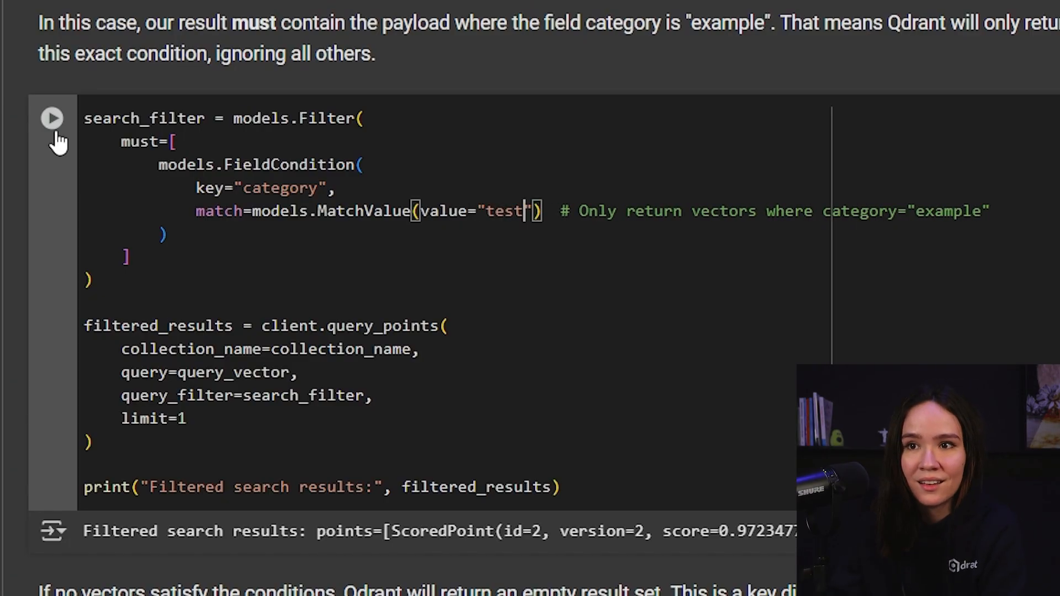
left_click(52, 118)
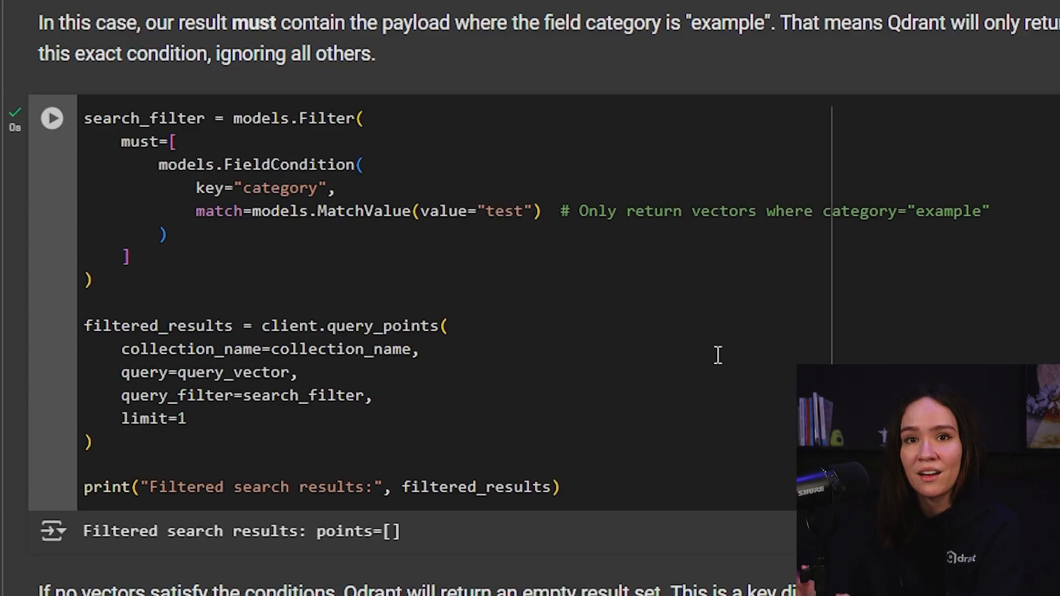